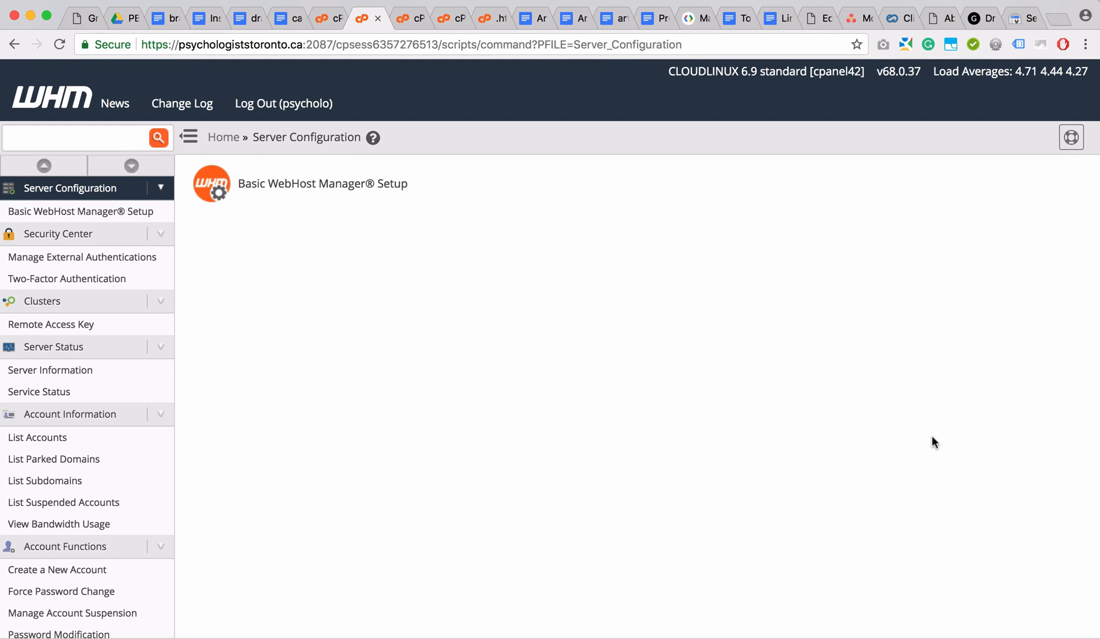
mouse_move(952, 451)
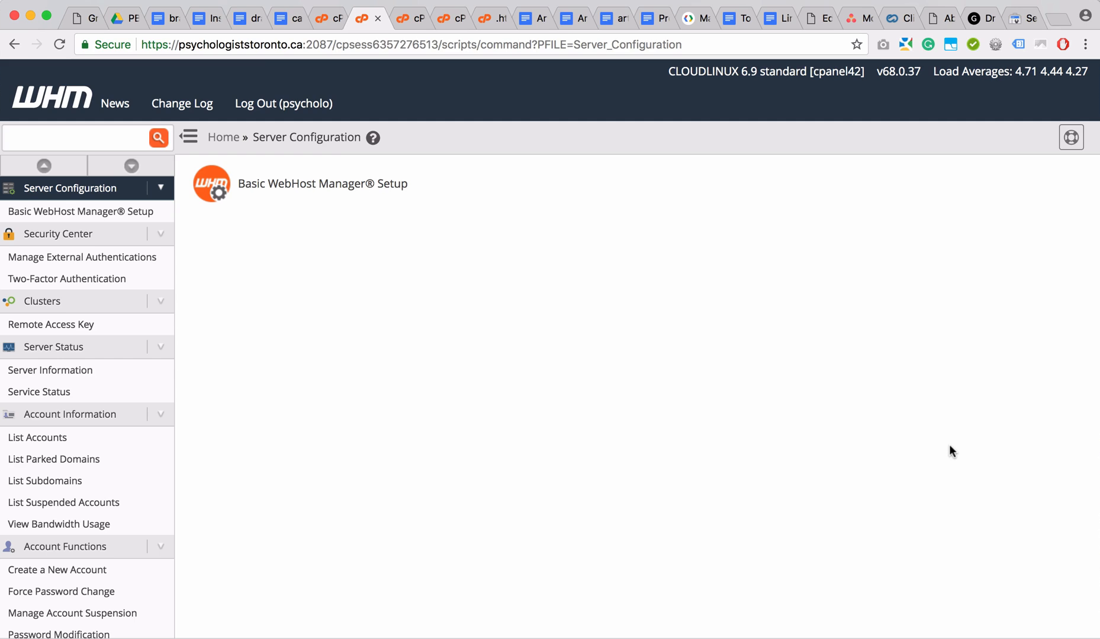
mouse_move(615, 374)
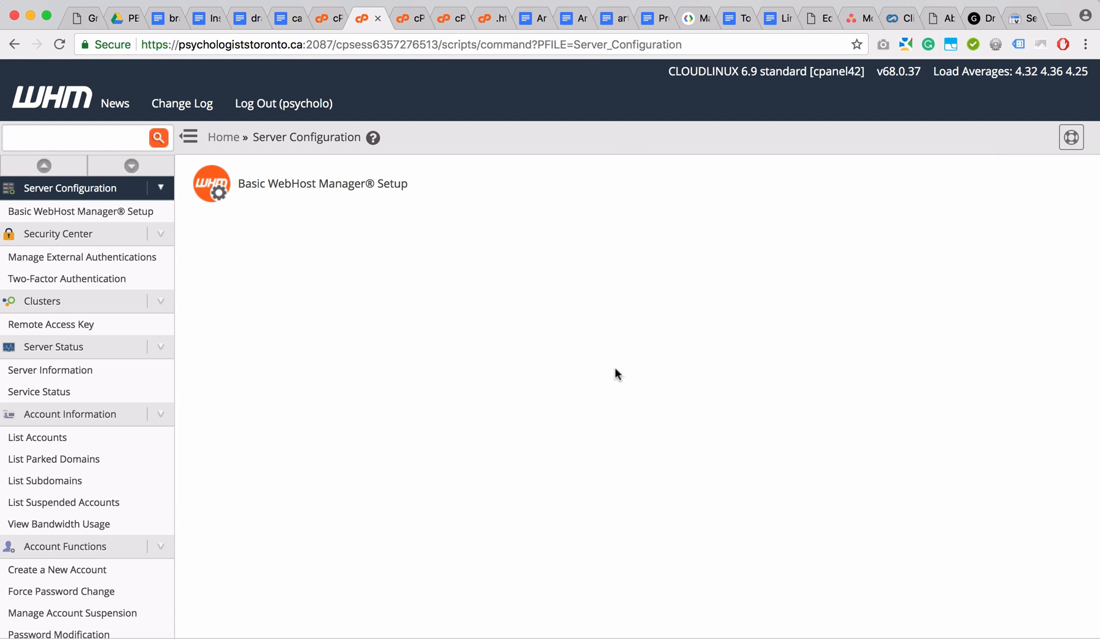
mouse_move(628, 375)
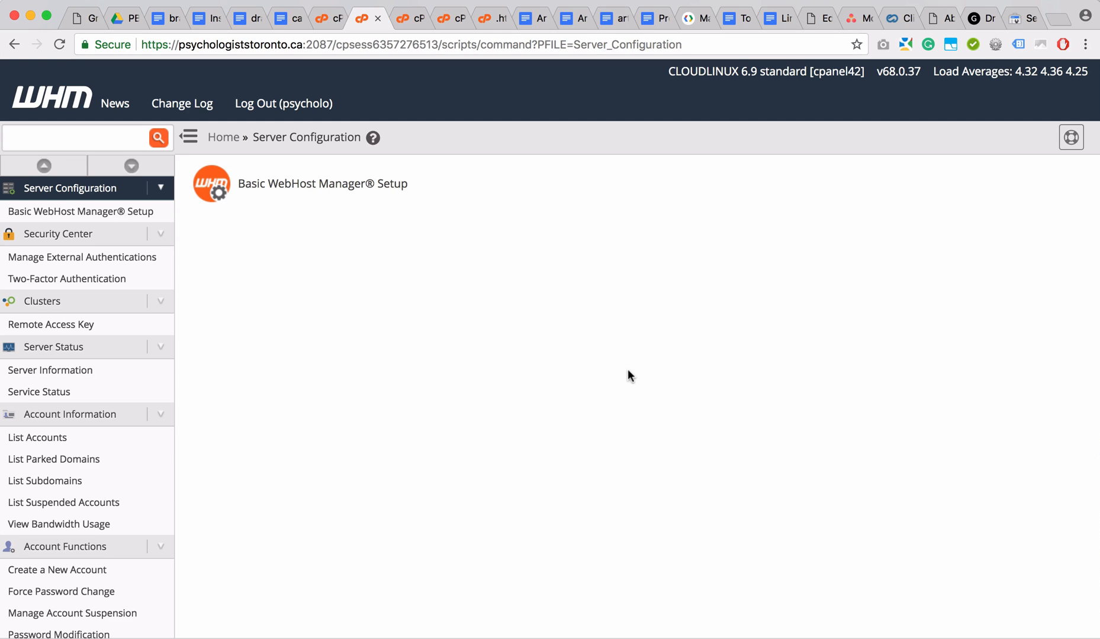
Search 'feat' in WHM to reach Feature Manager, then switch to the cPanel session
left_click(81, 138)
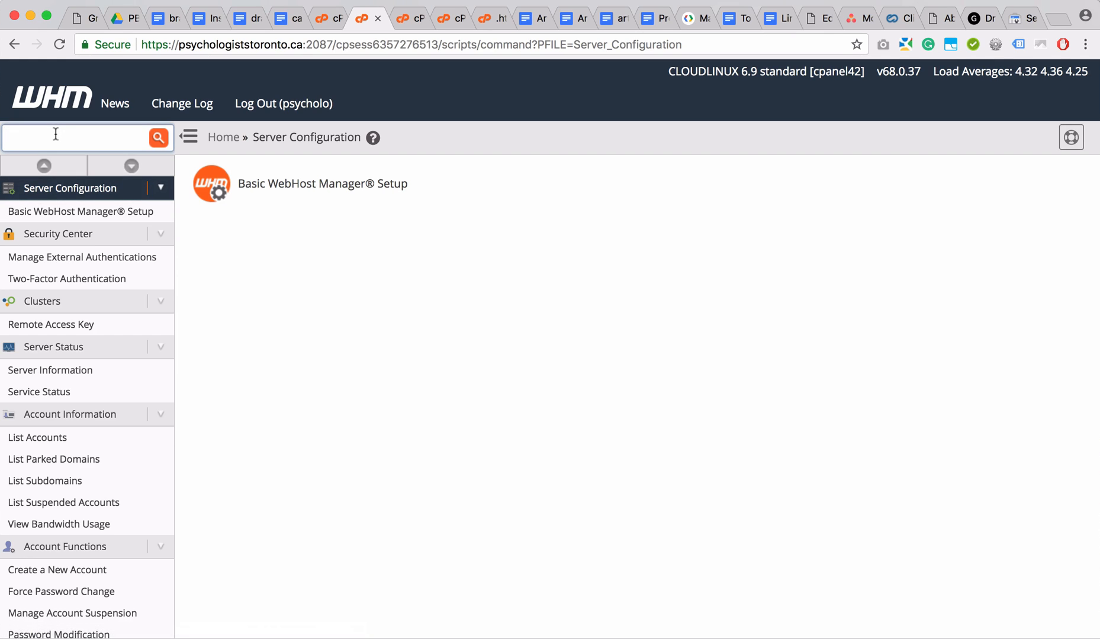
type("feat")
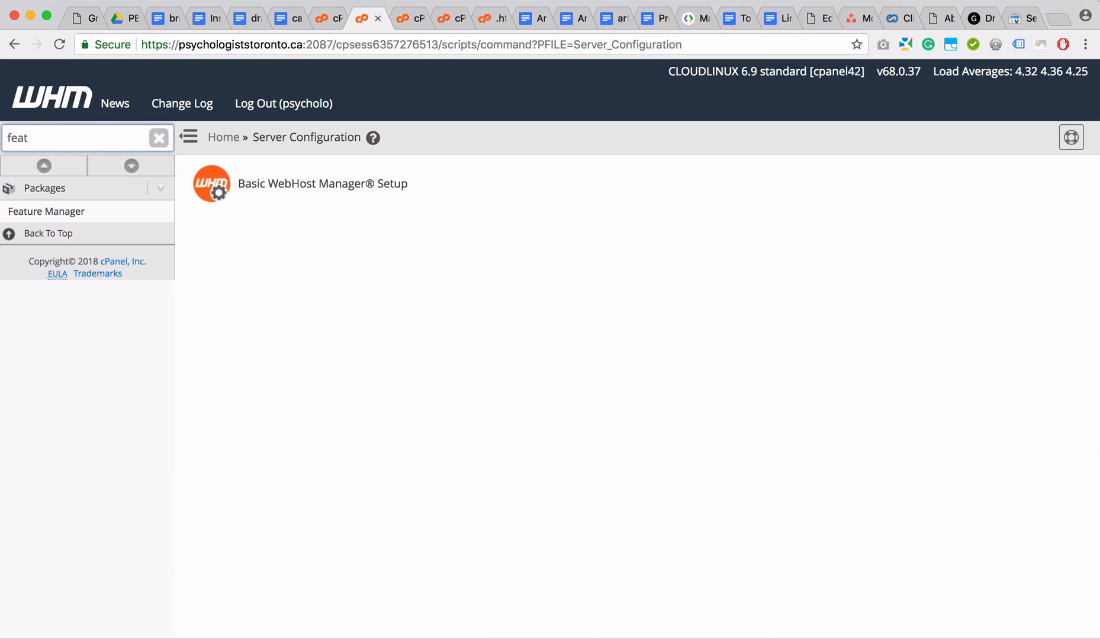
left_click(46, 211)
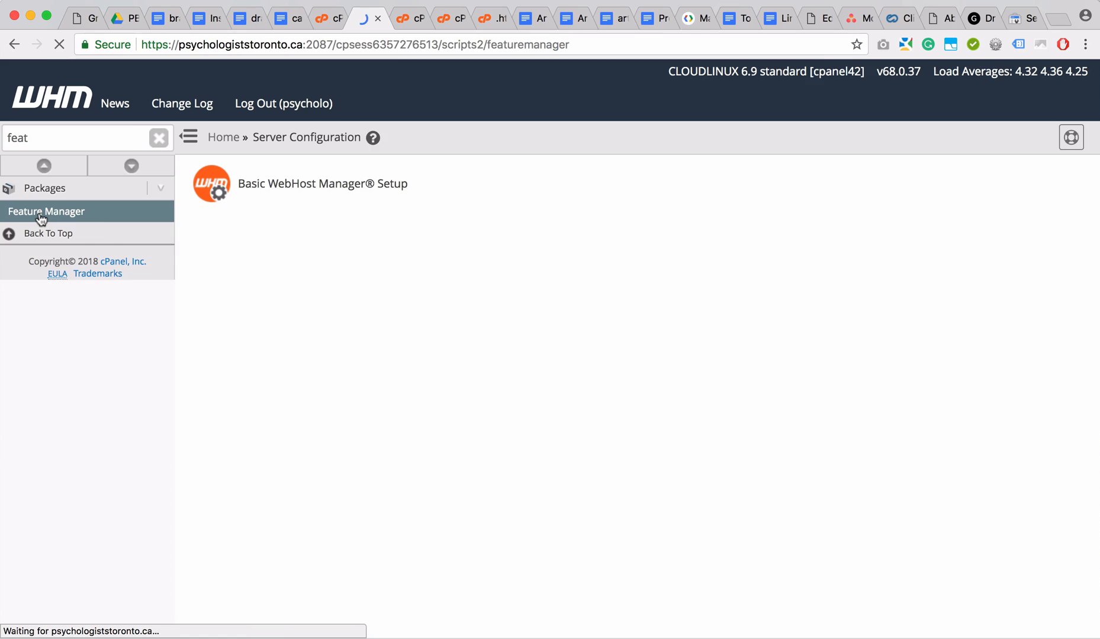
left_click(46, 211)
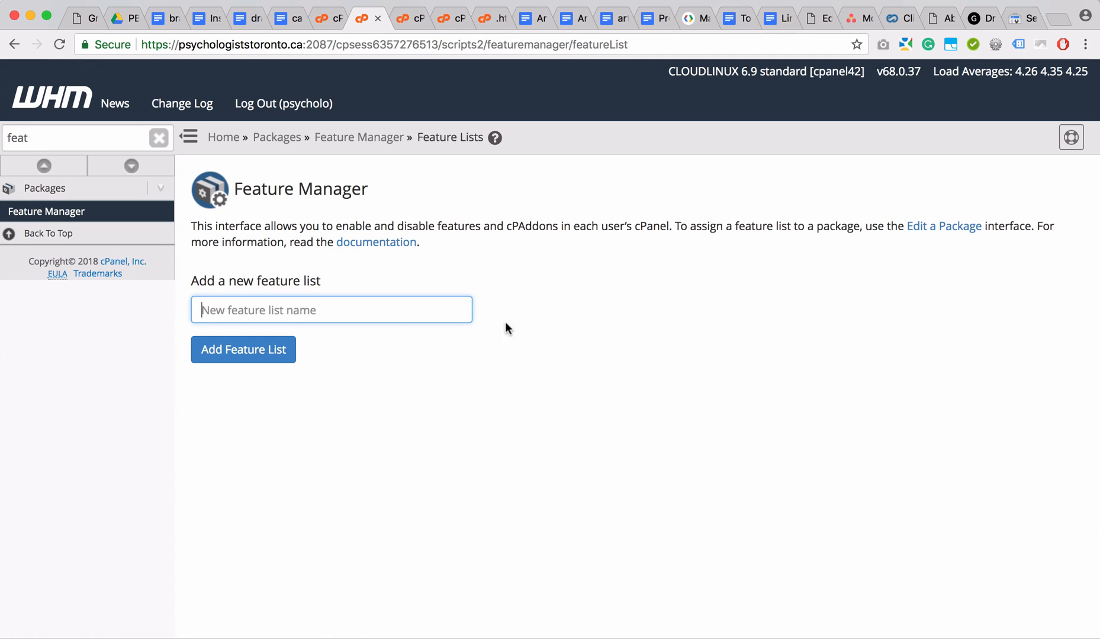
mouse_move(754, 318)
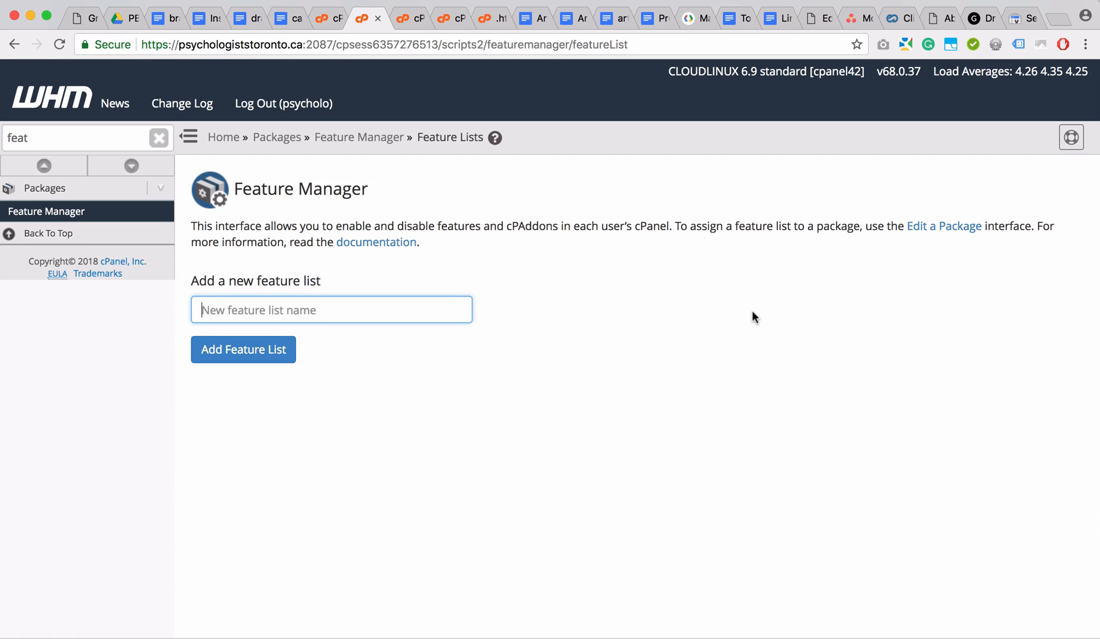
mouse_move(181, 153)
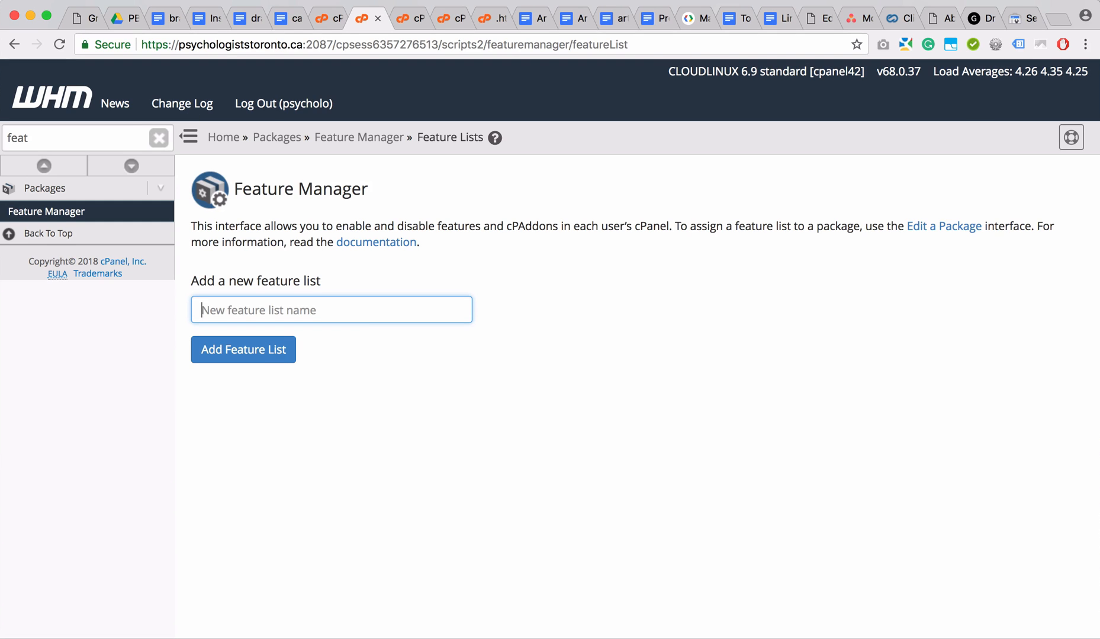
left_click(327, 18)
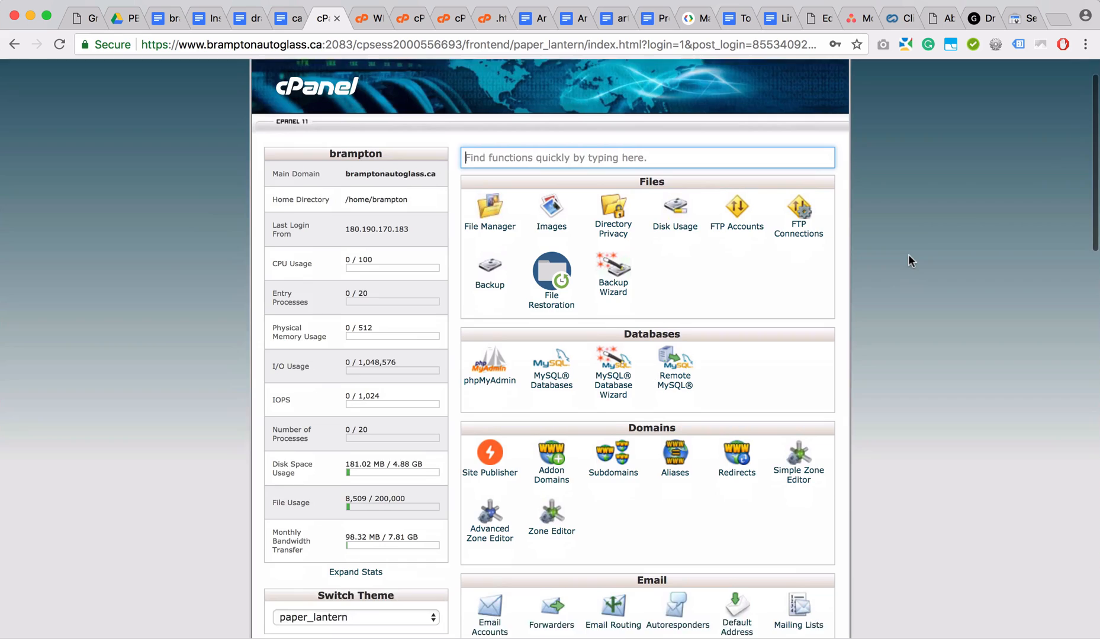
View SSL/TLS Status, showing six AutoSSL-validated domains expiring May 17, 2018
scroll("down", 3)
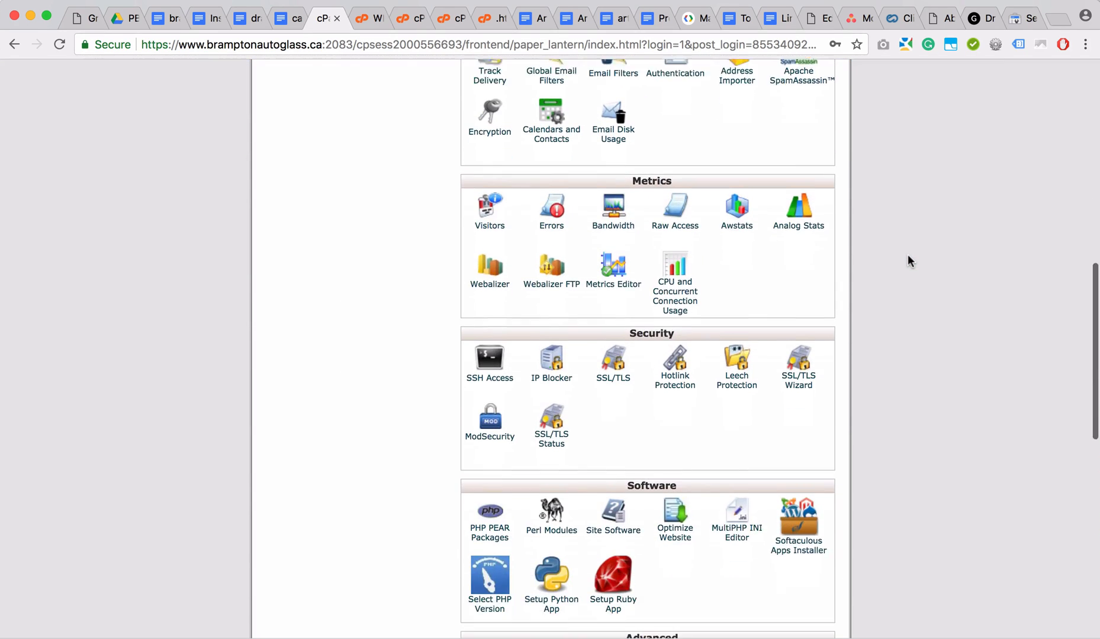
scroll("down", 3)
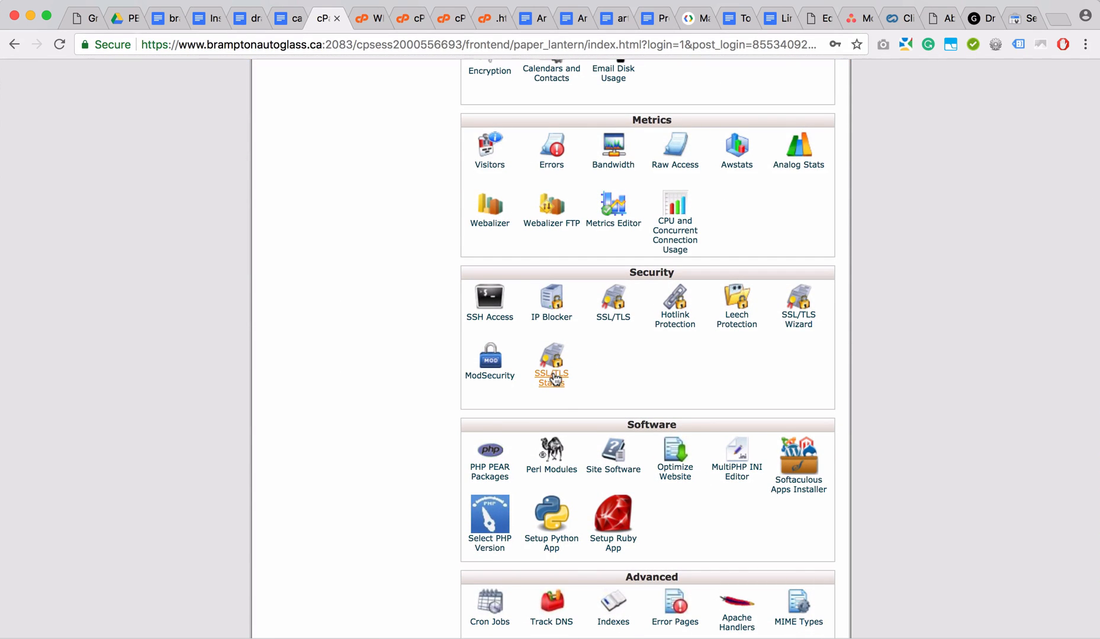
mouse_move(557, 395)
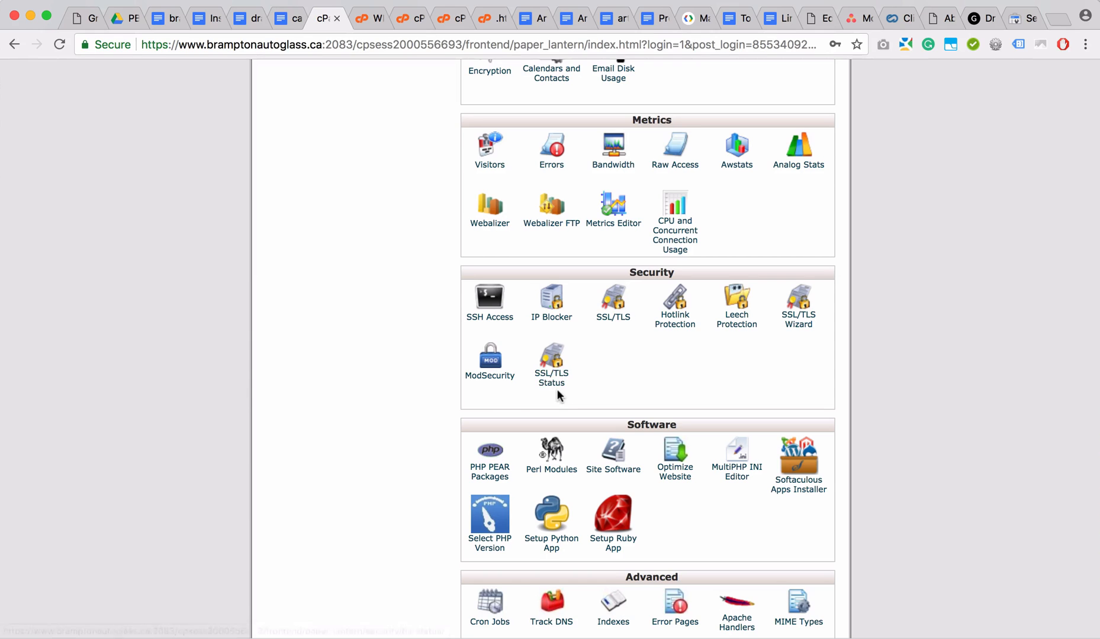
left_click(551, 365)
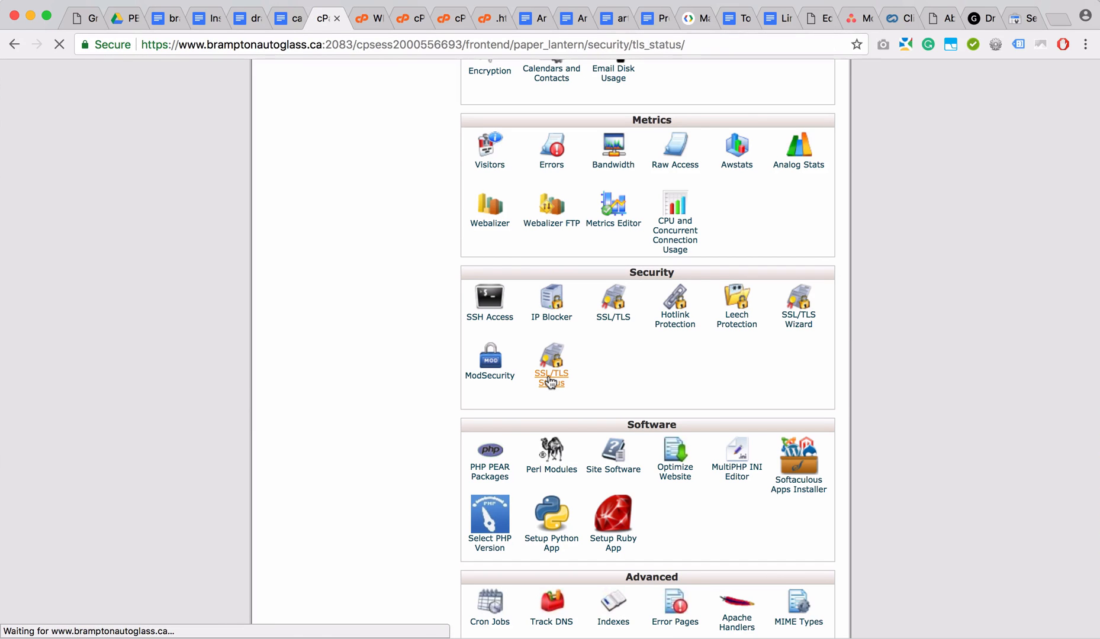
left_click(551, 362)
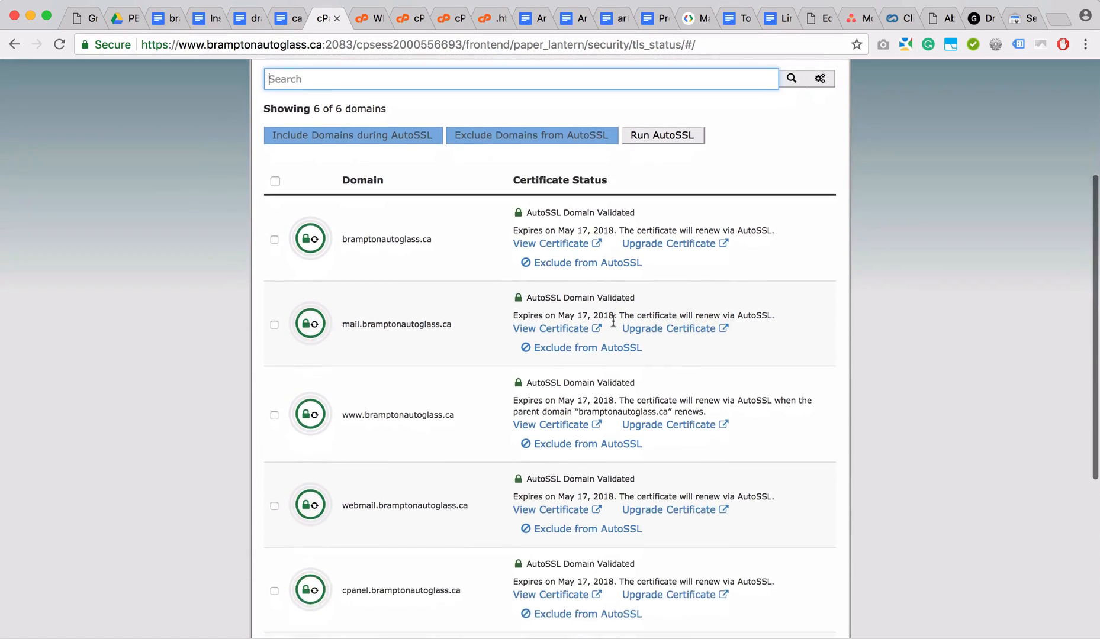
scroll("up", 3)
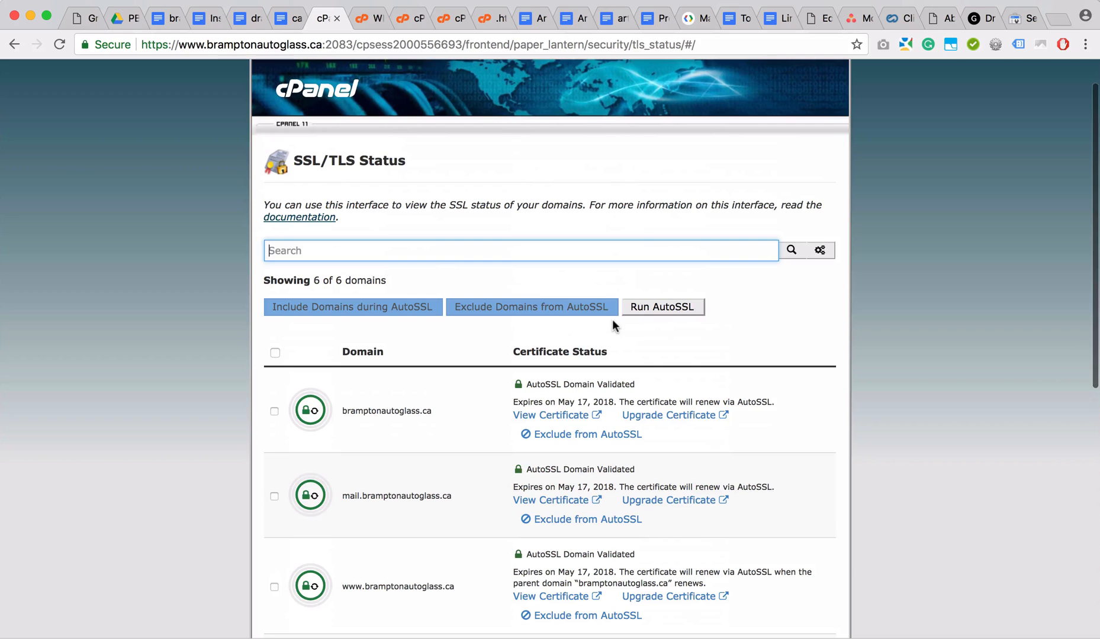
mouse_move(429, 352)
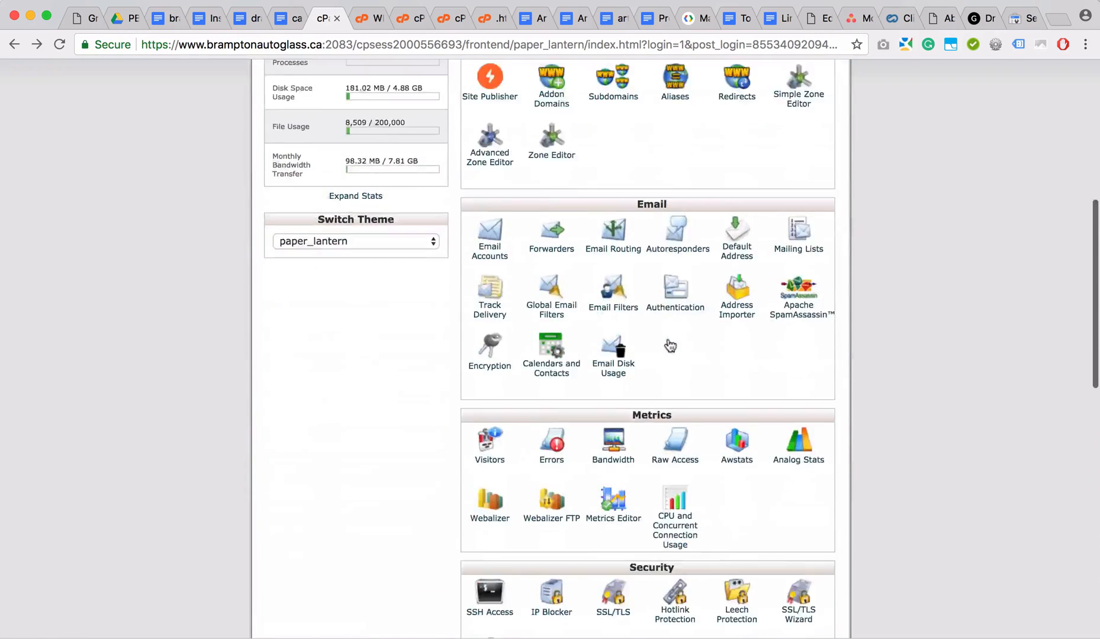
Open the SSL/TLS manager from cPanel's Security section
scroll("down", 3)
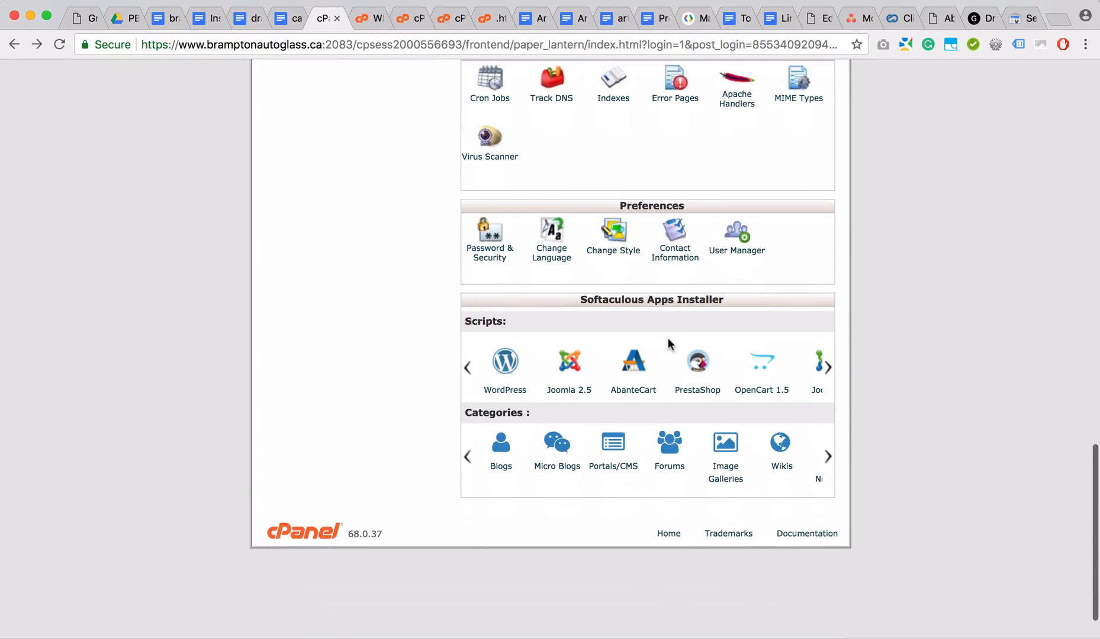
scroll("up", 3)
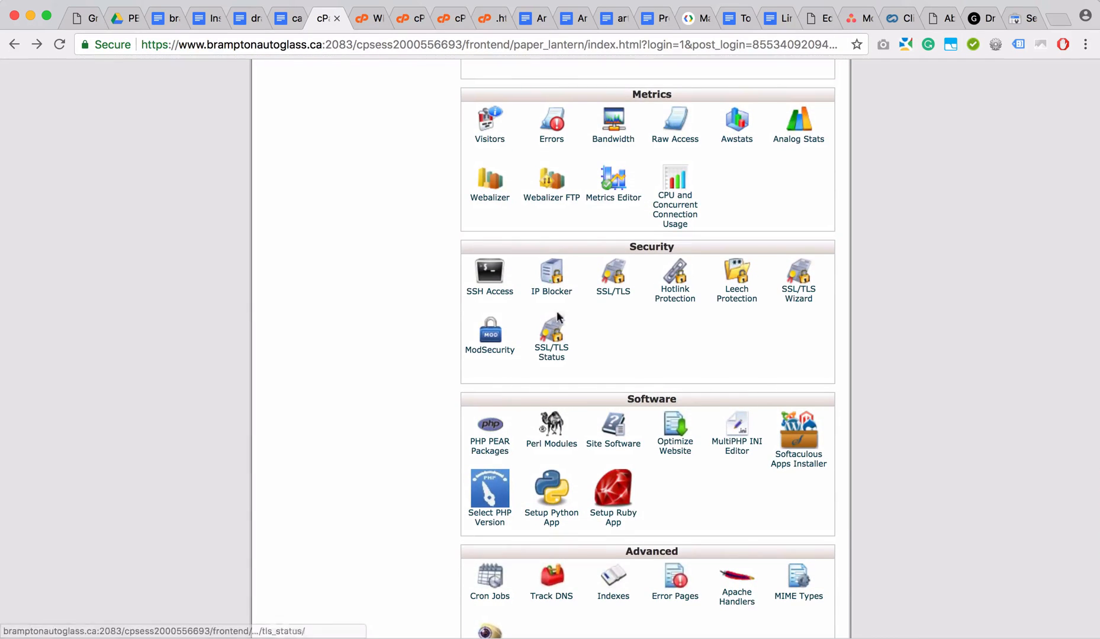
left_click(612, 292)
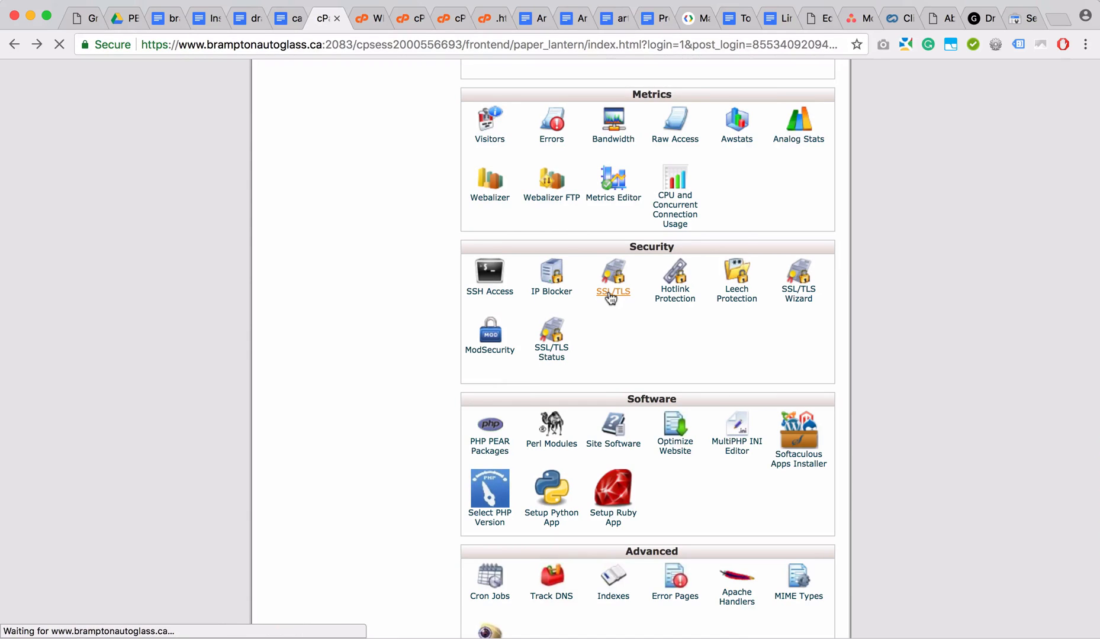
left_click(612, 274)
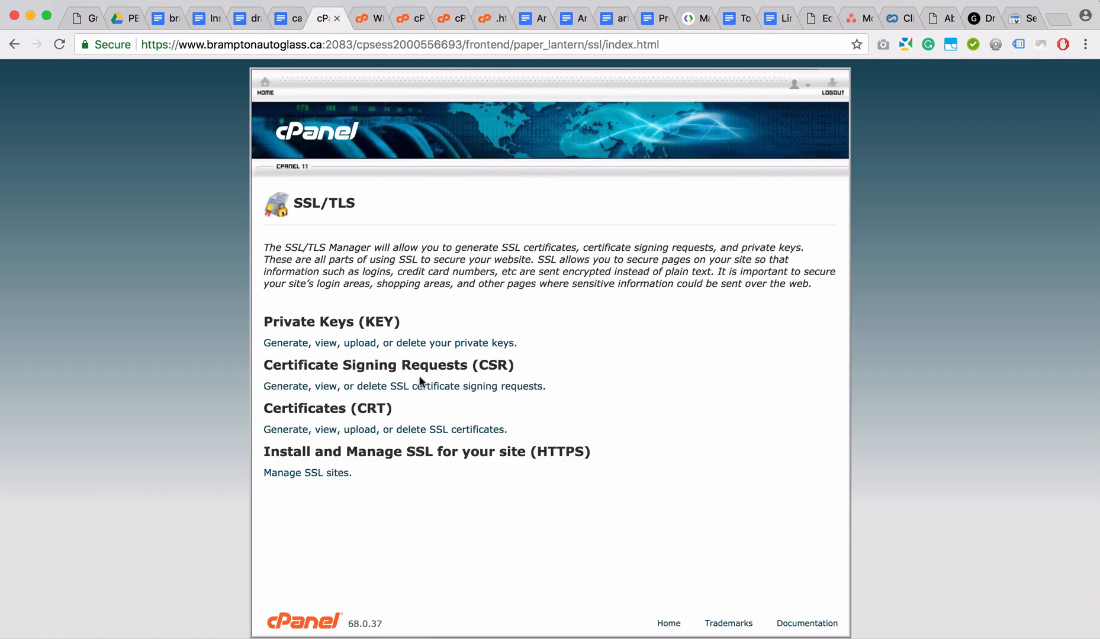
mouse_move(302, 500)
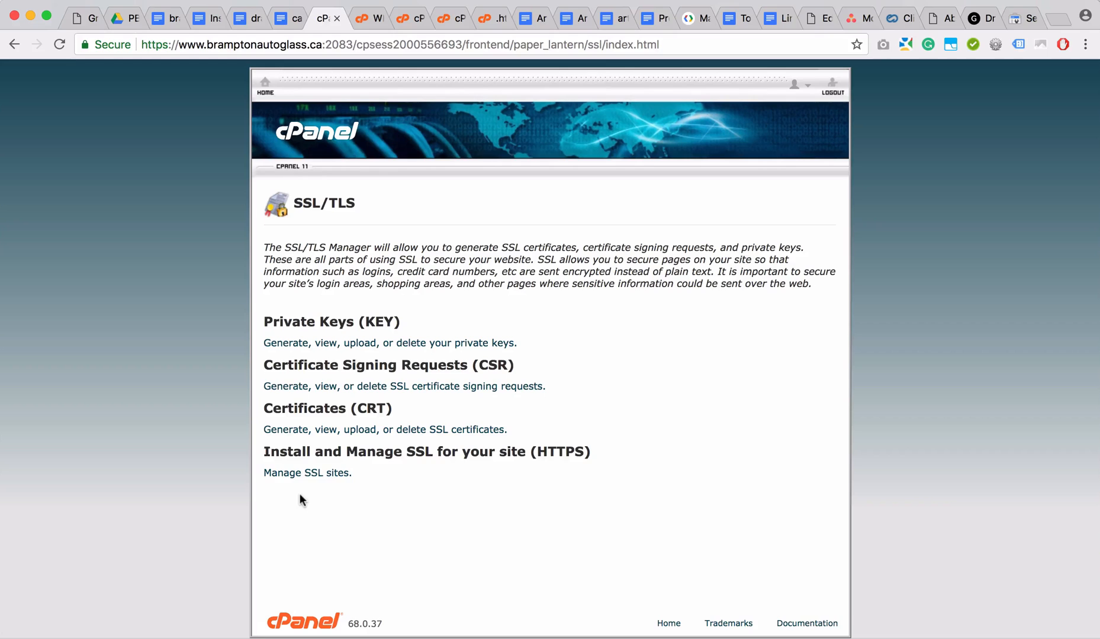
mouse_move(44, 135)
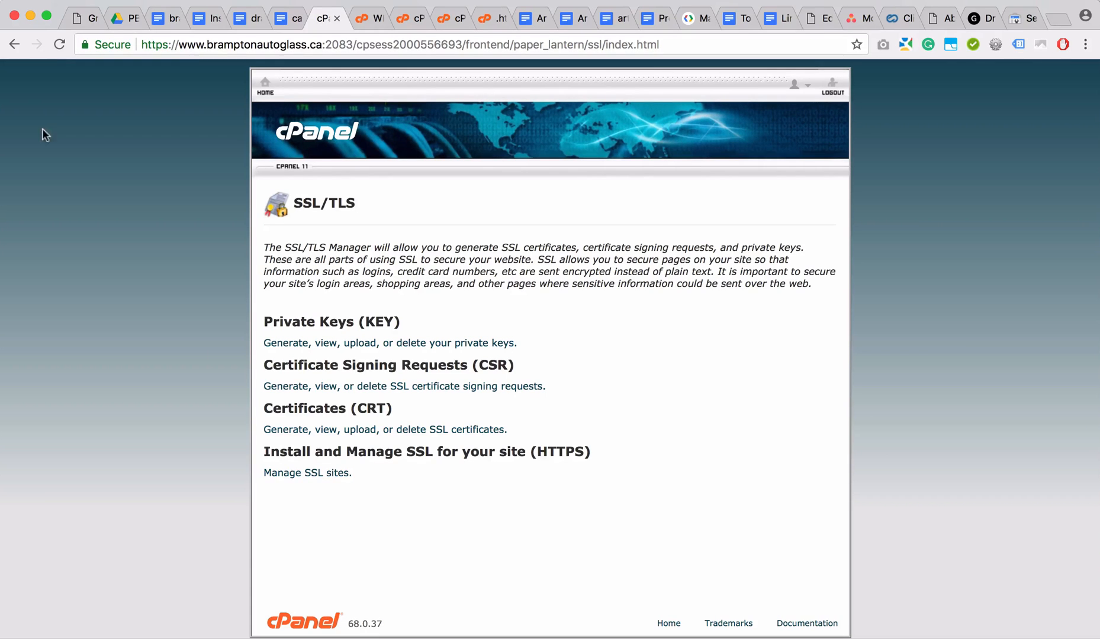
mouse_move(162, 62)
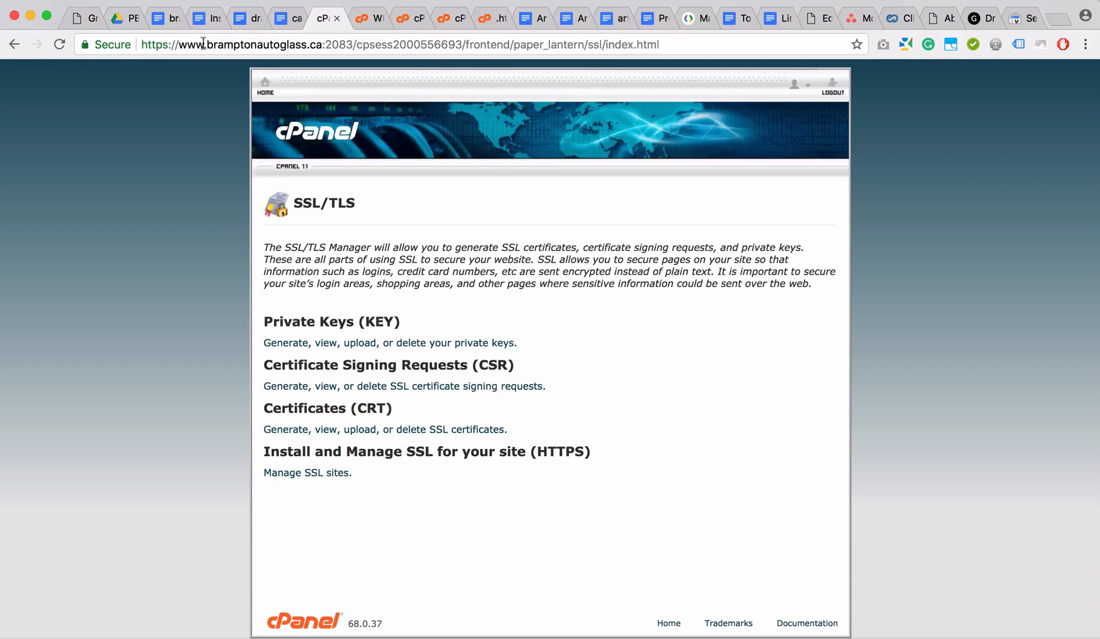
left_click(1019, 17)
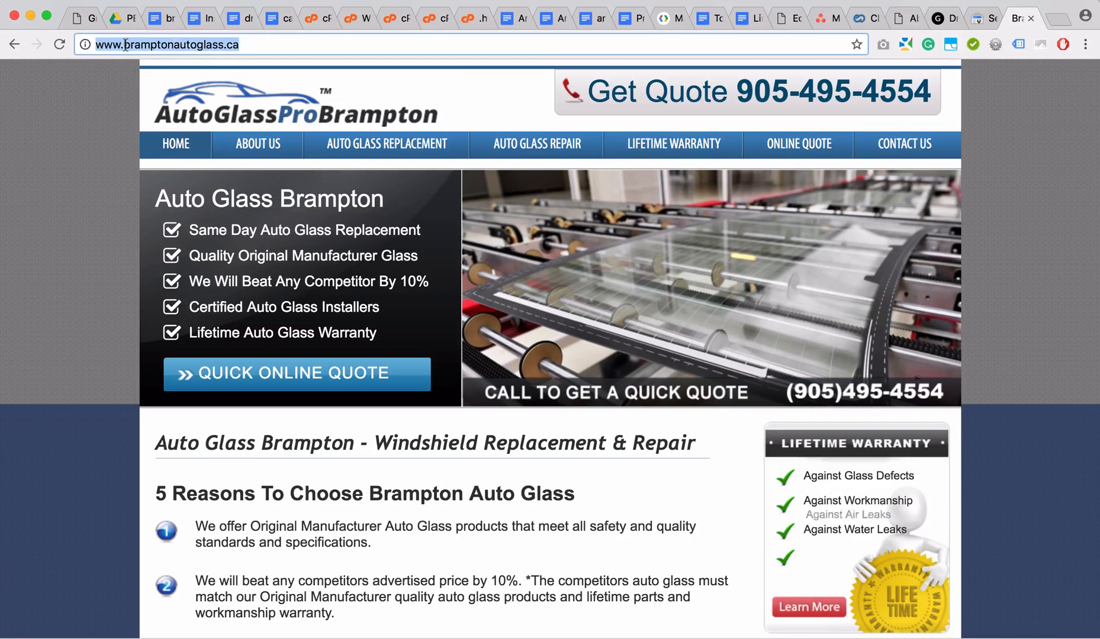
left_click(83, 45)
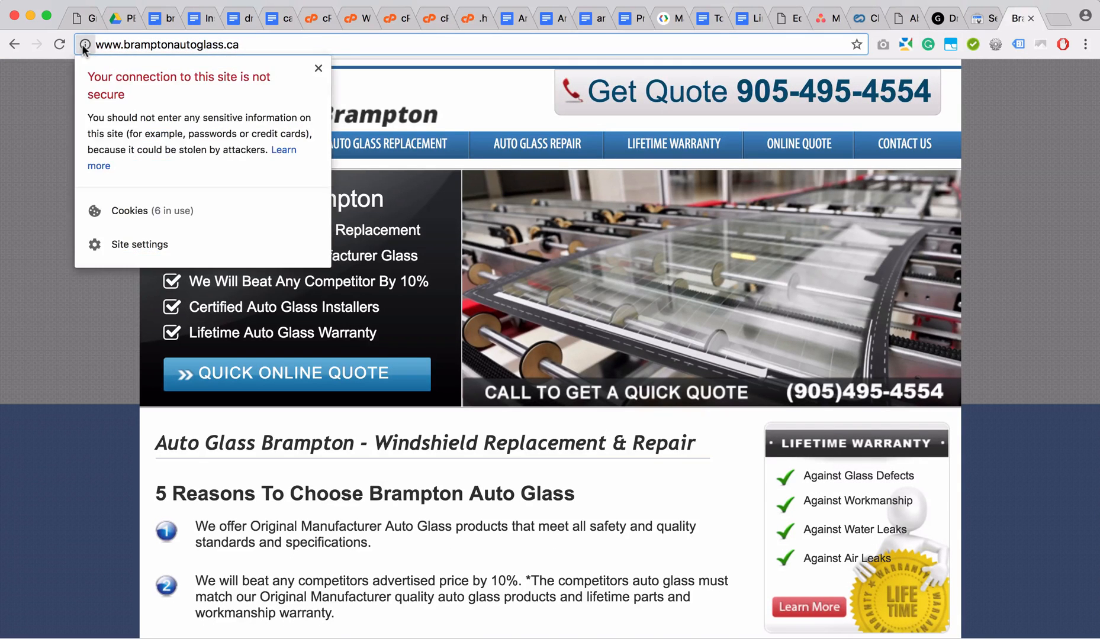
left_click(318, 68)
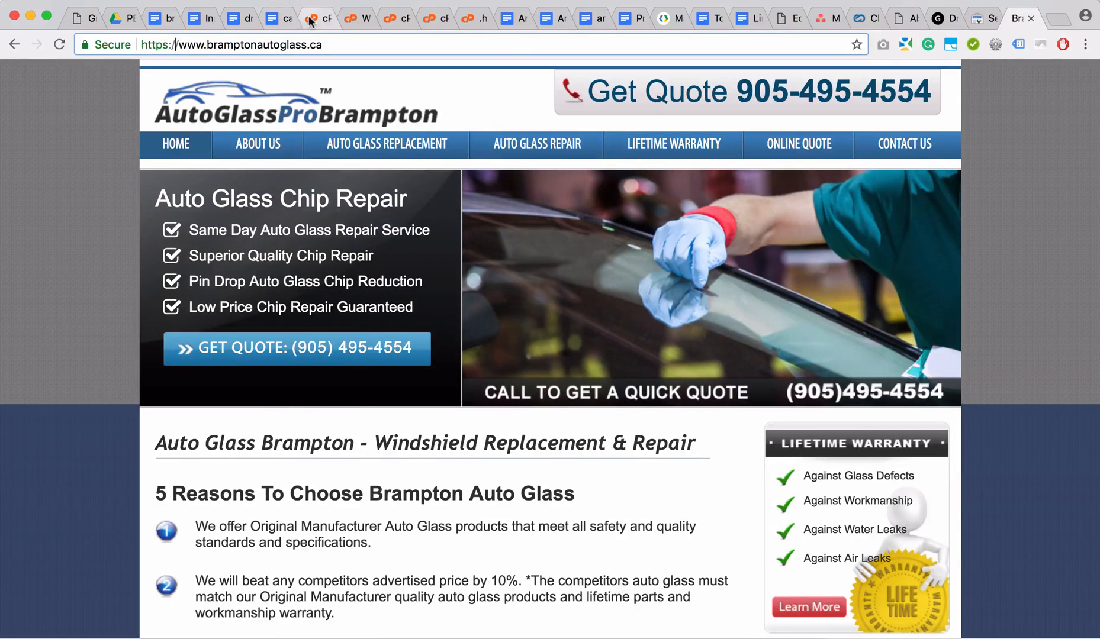
Return to cPanel home and open public_html in File Manager
left_click(314, 18)
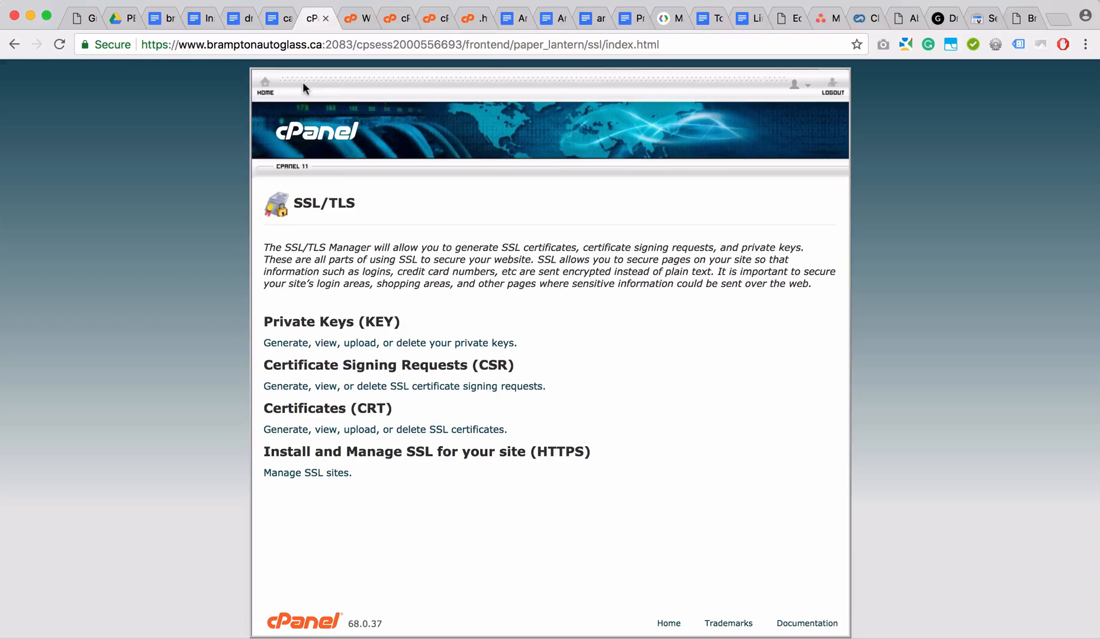
left_click(266, 84)
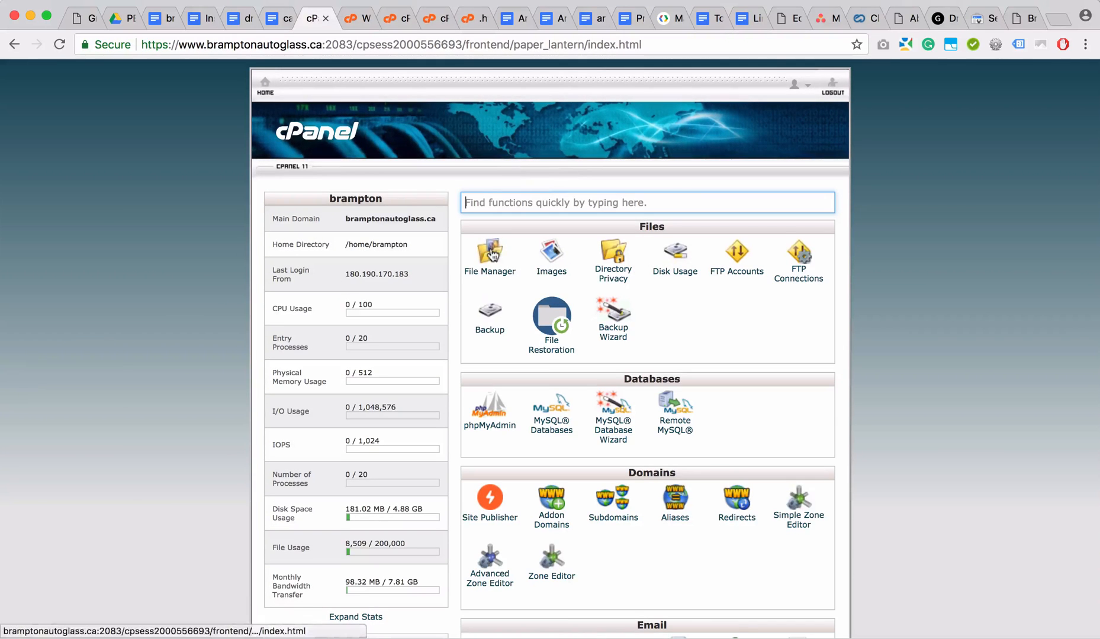
left_click(489, 253)
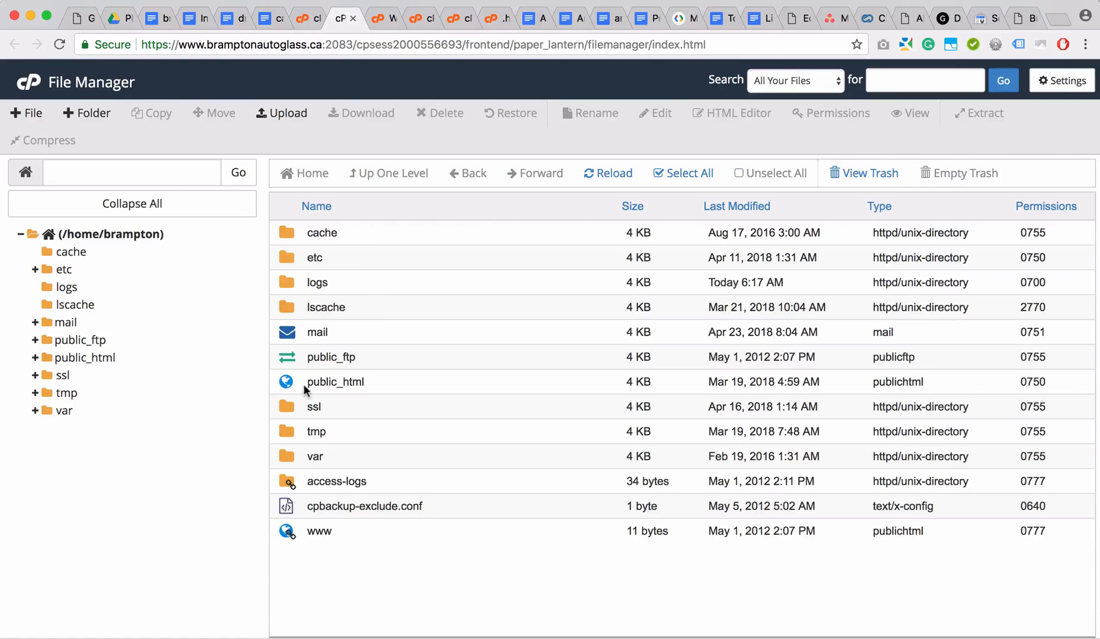
mouse_move(313, 526)
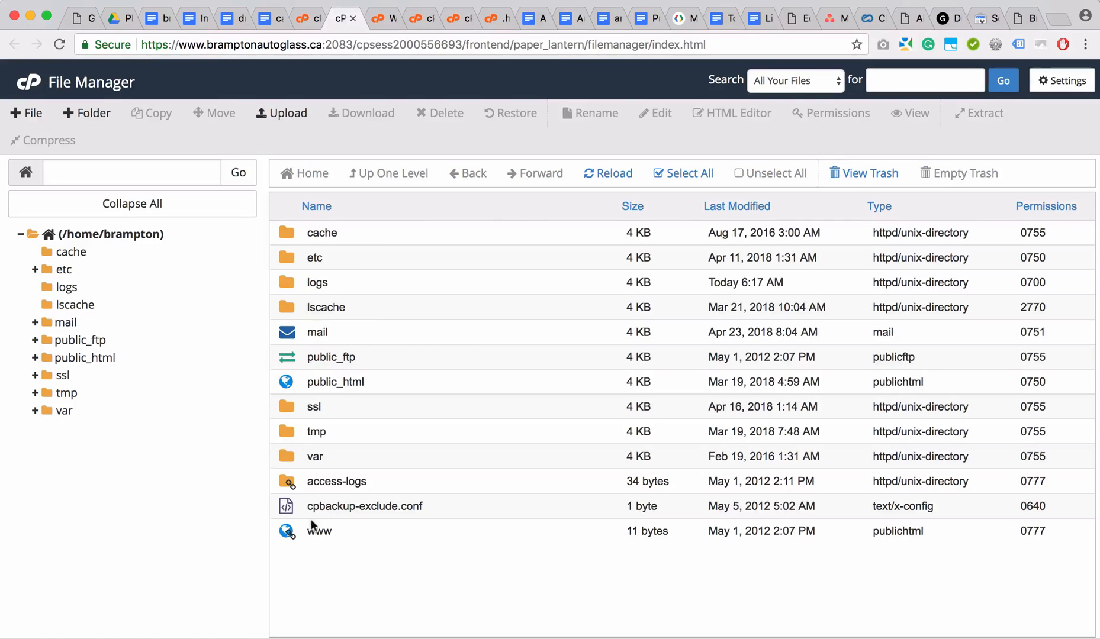
double_click(335, 382)
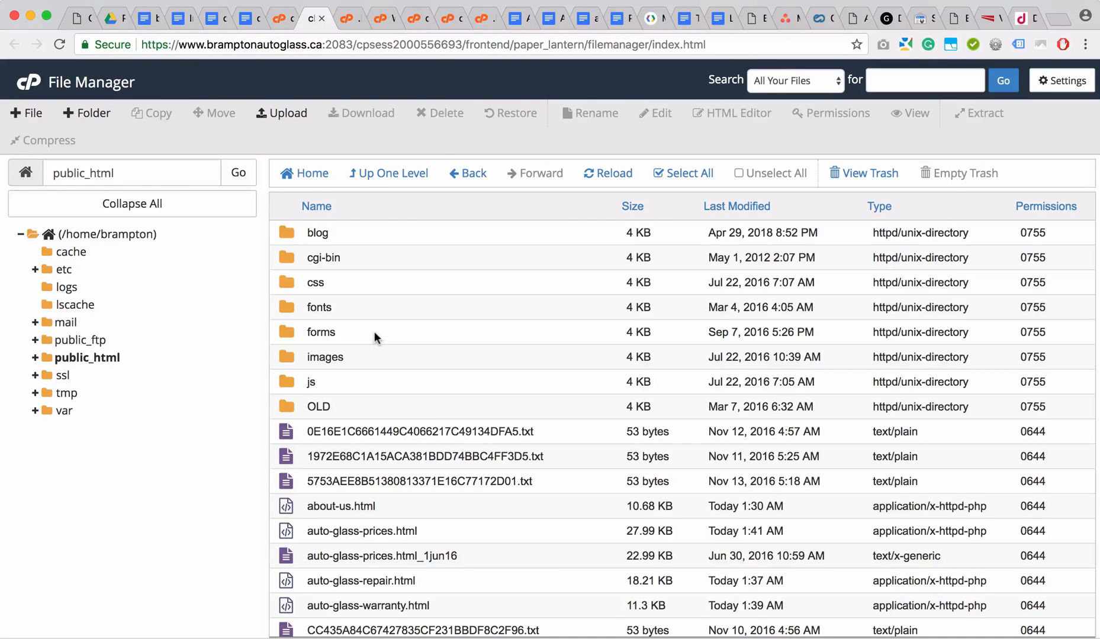
mouse_move(344, 391)
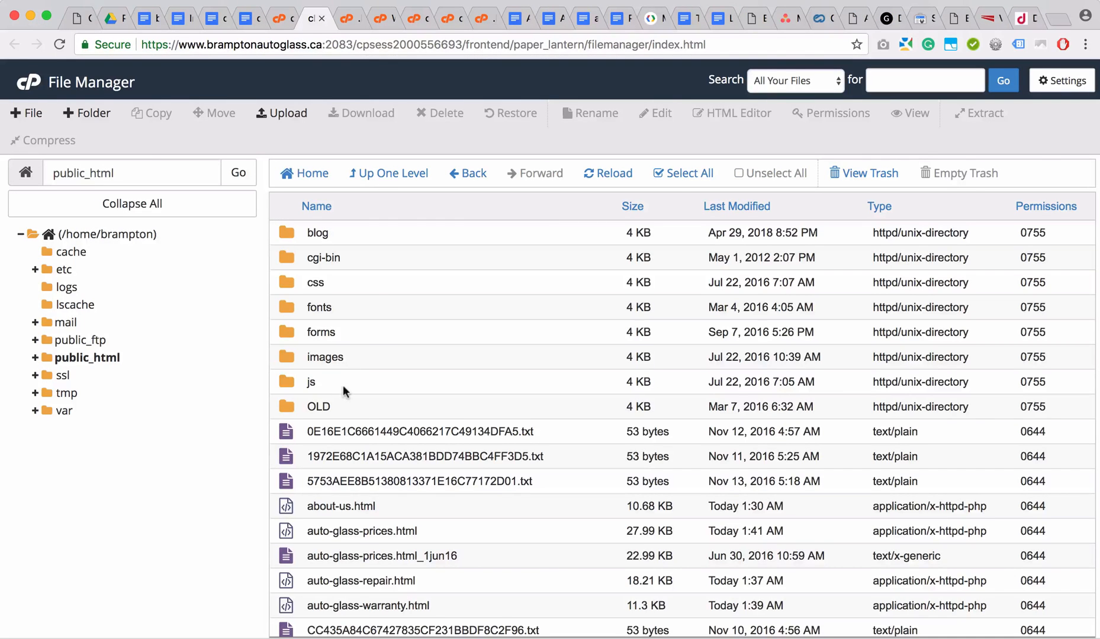
mouse_move(1051, 150)
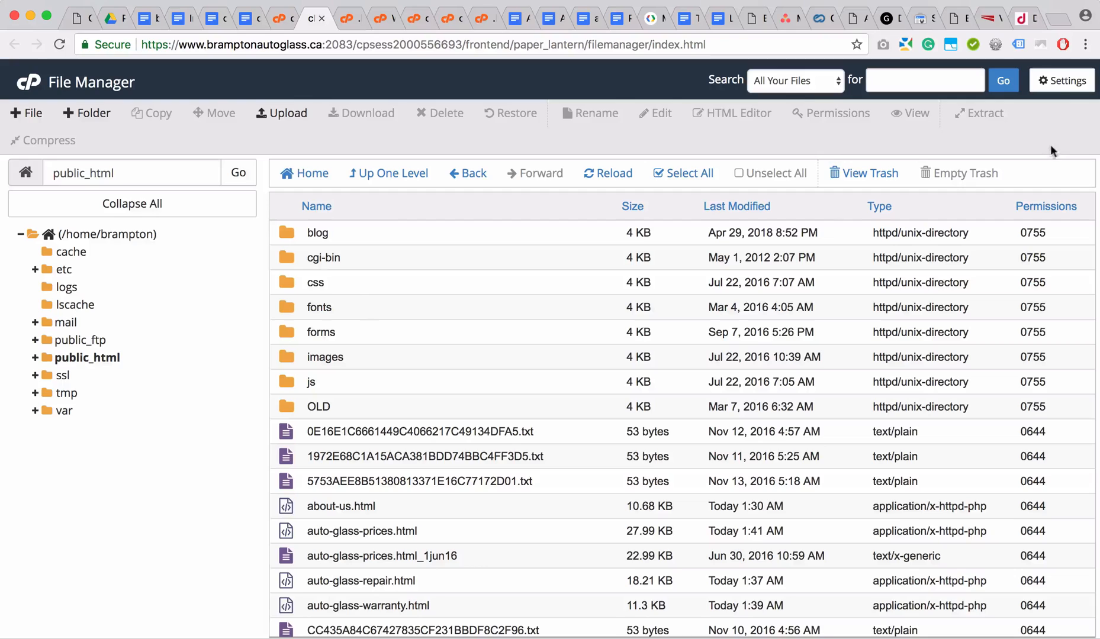
Enable Show Hidden Files (dotfiles) in File Manager settings and save
left_click(1061, 80)
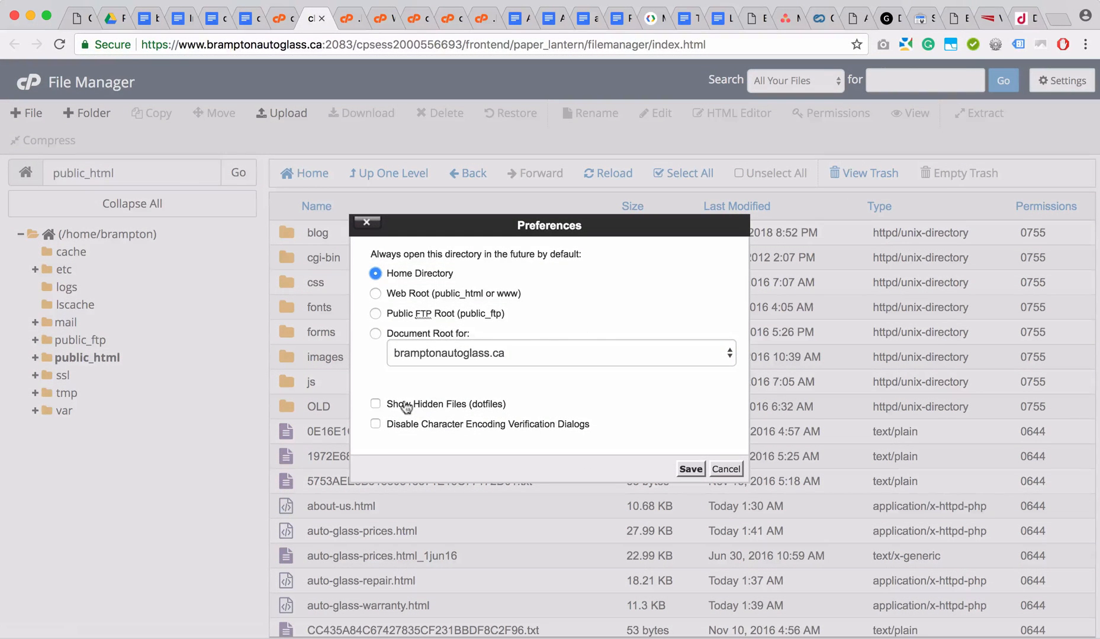
left_click(376, 404)
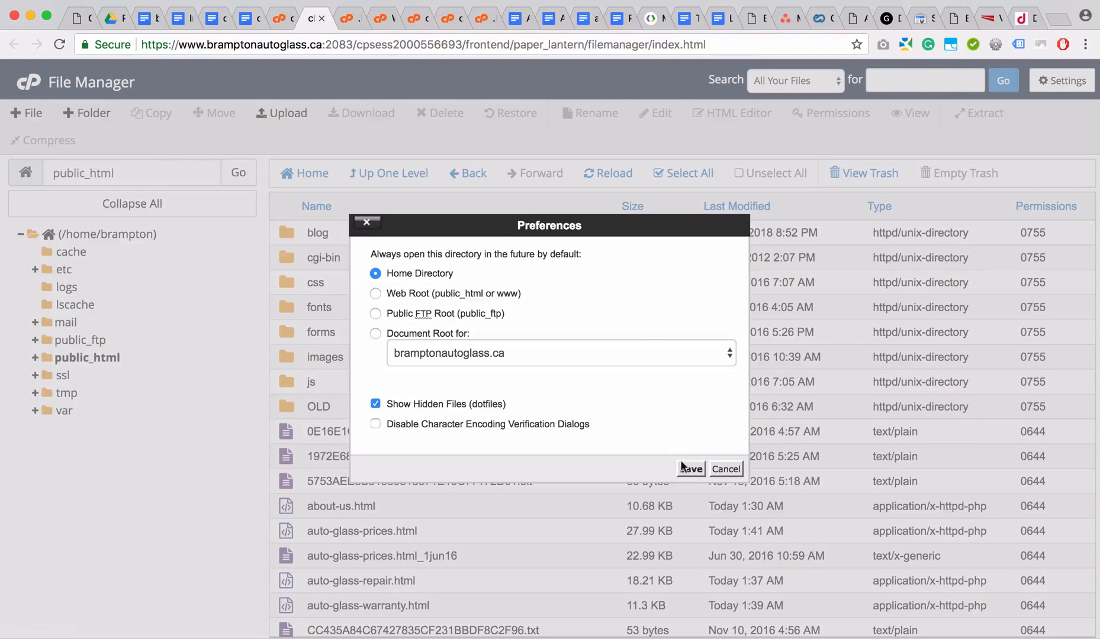
left_click(689, 469)
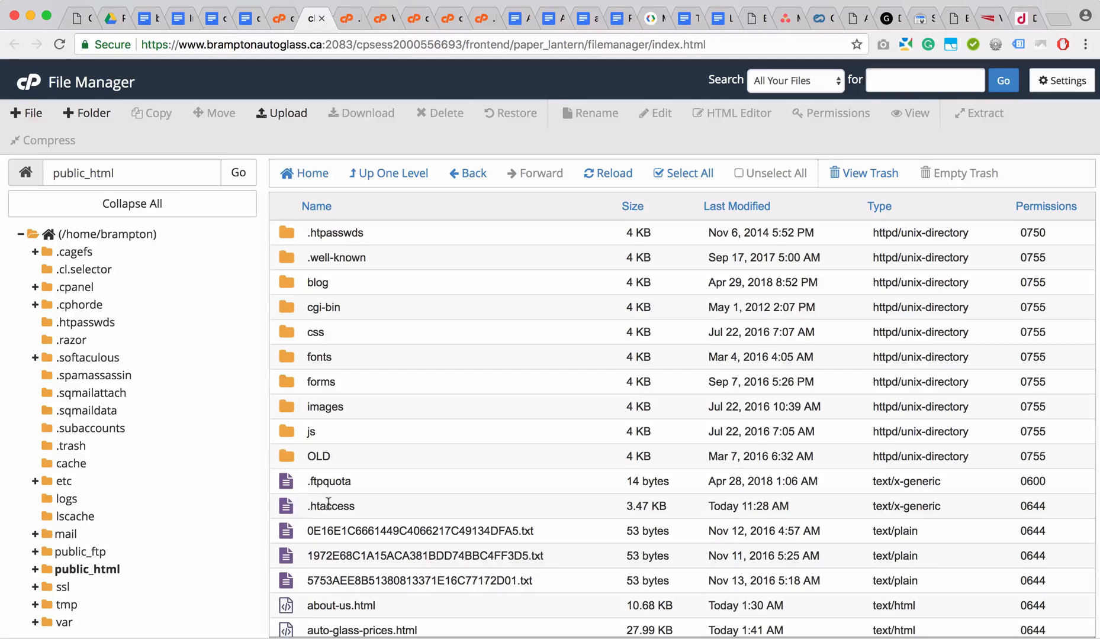
Try creating a new .htaccess file in public_html, which fails as it already exists
left_click(330, 506)
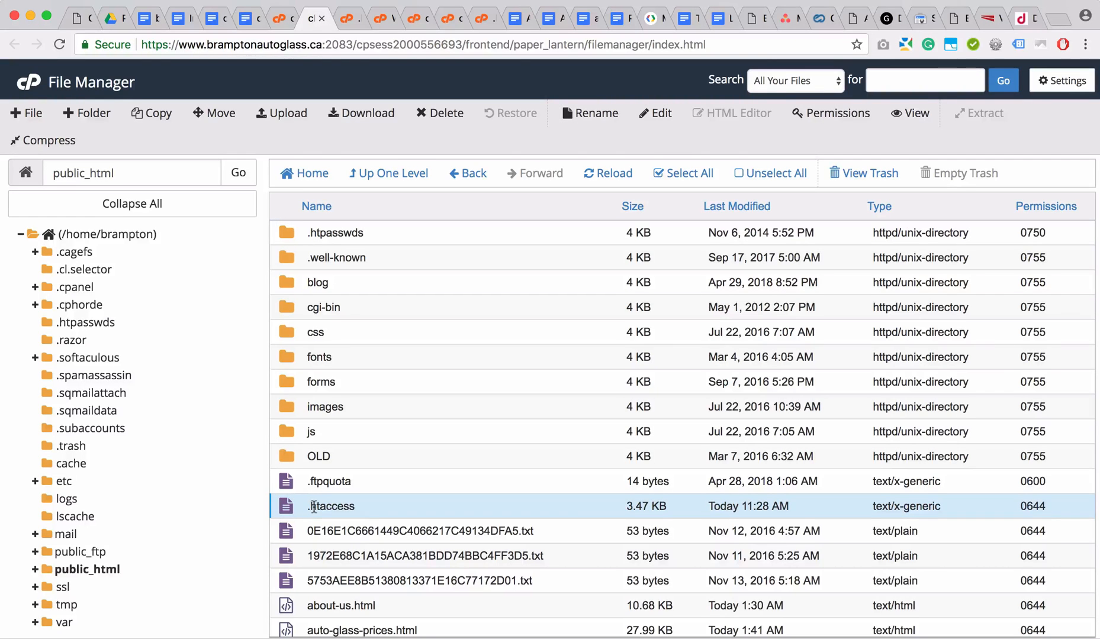
mouse_move(331, 506)
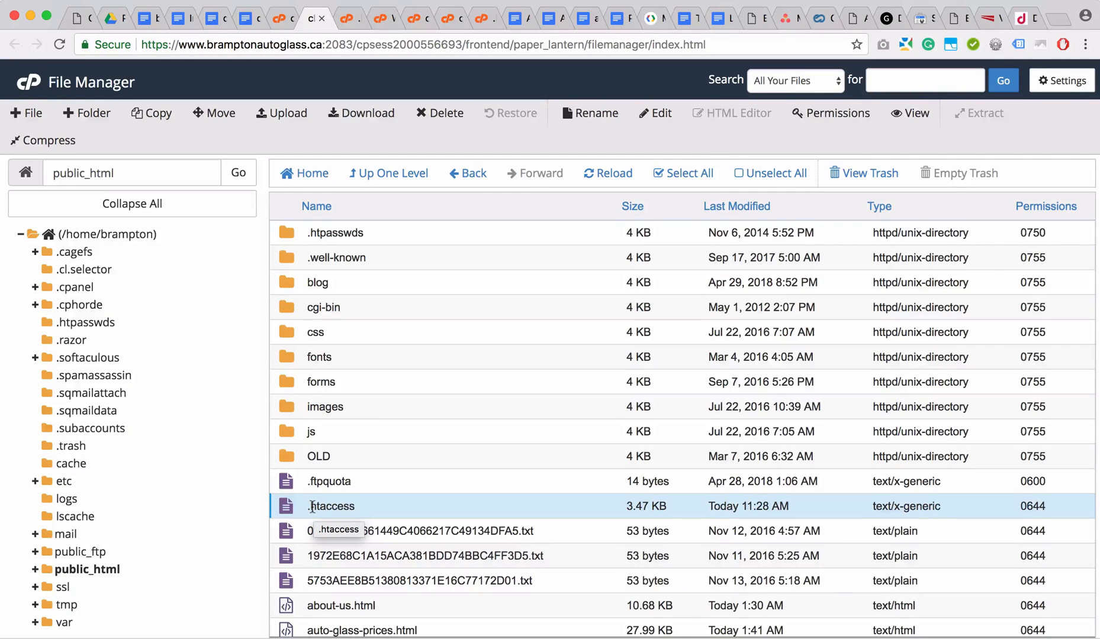
left_click(26, 113)
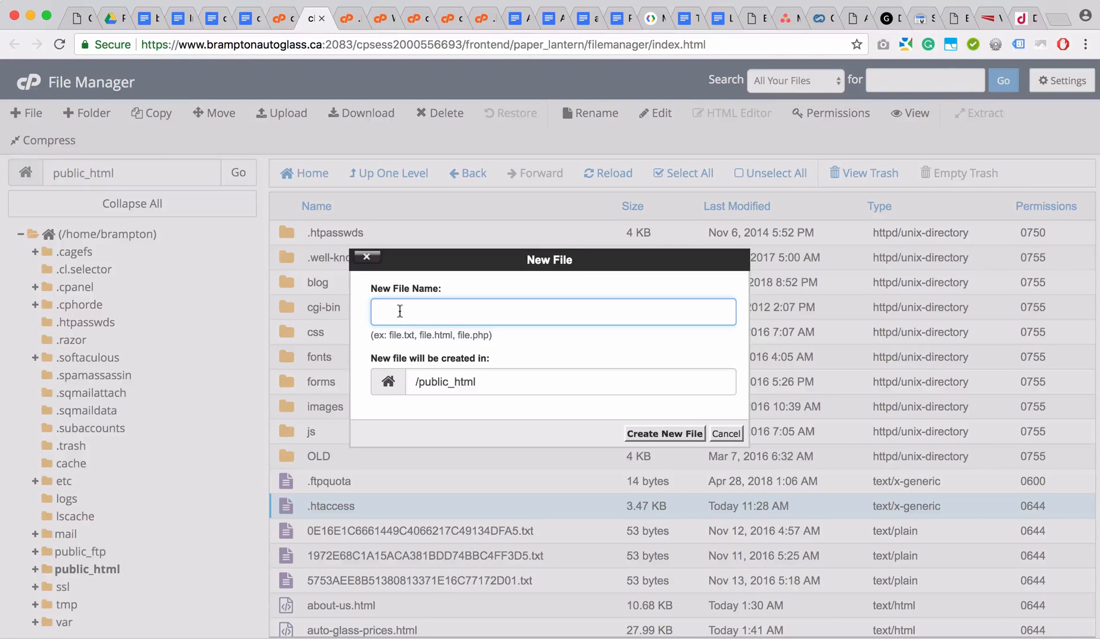
type(".htaccess")
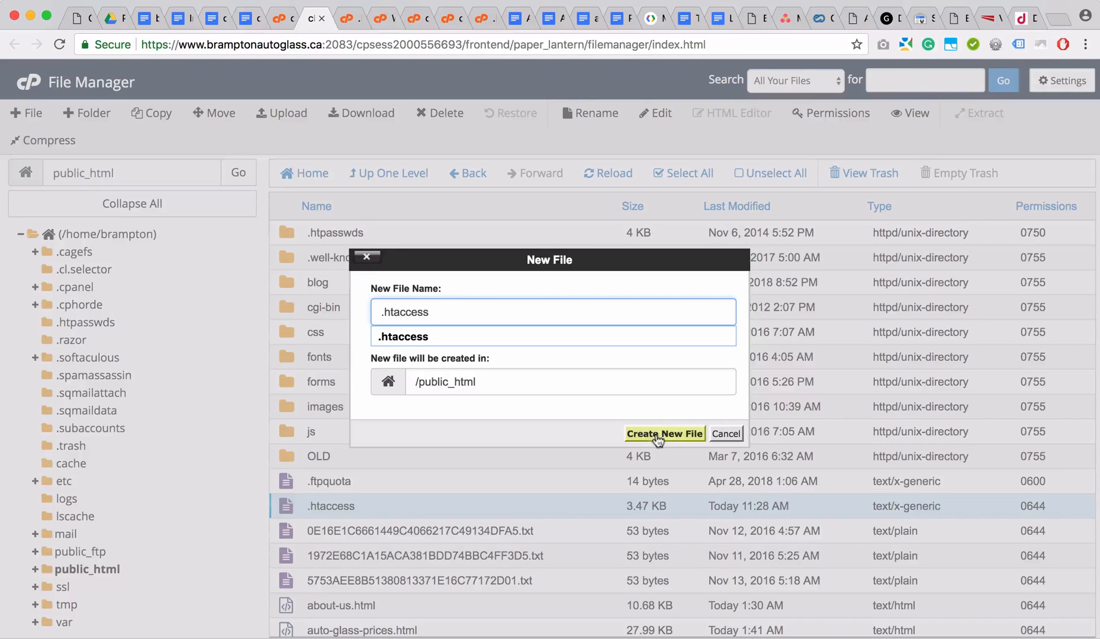
left_click(663, 434)
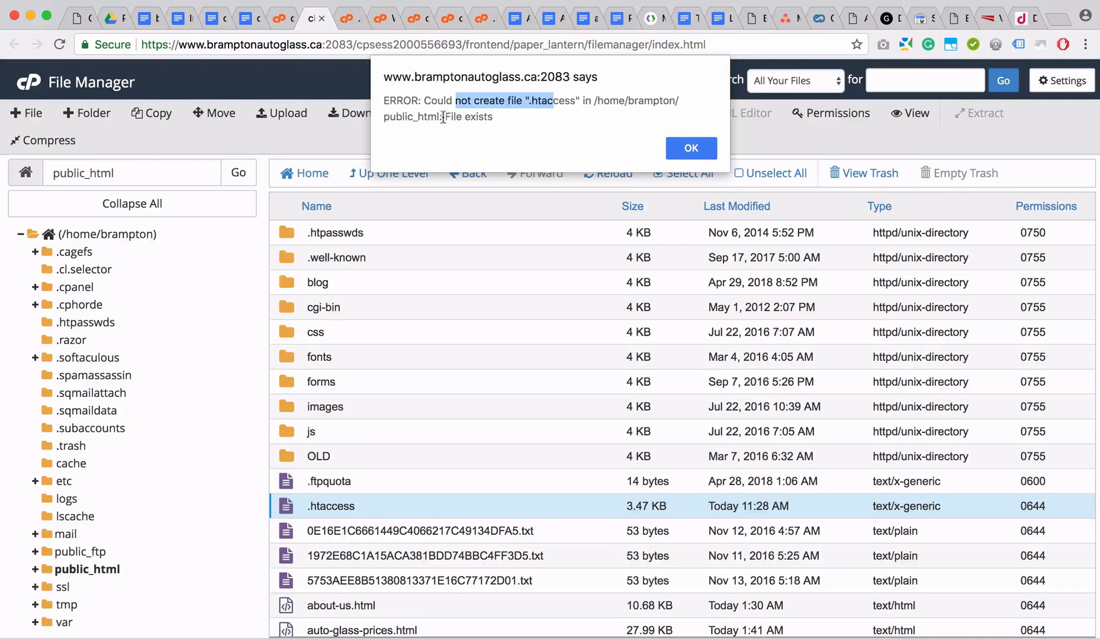
Dismiss the error and open the existing .htaccess in the code editor
left_click(691, 148)
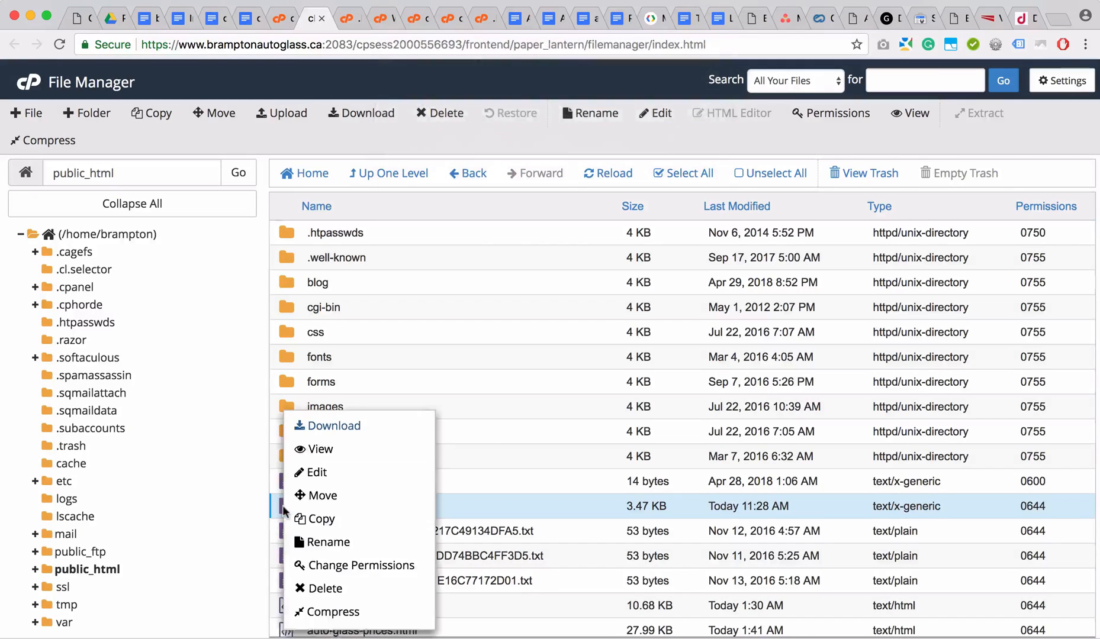
mouse_move(314, 472)
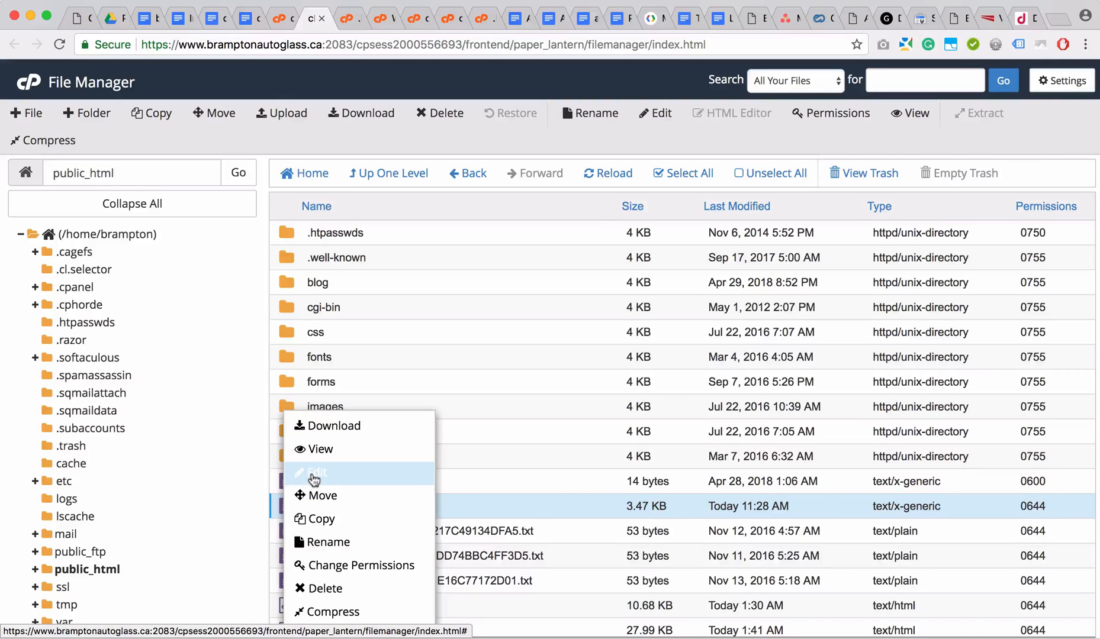
left_click(316, 472)
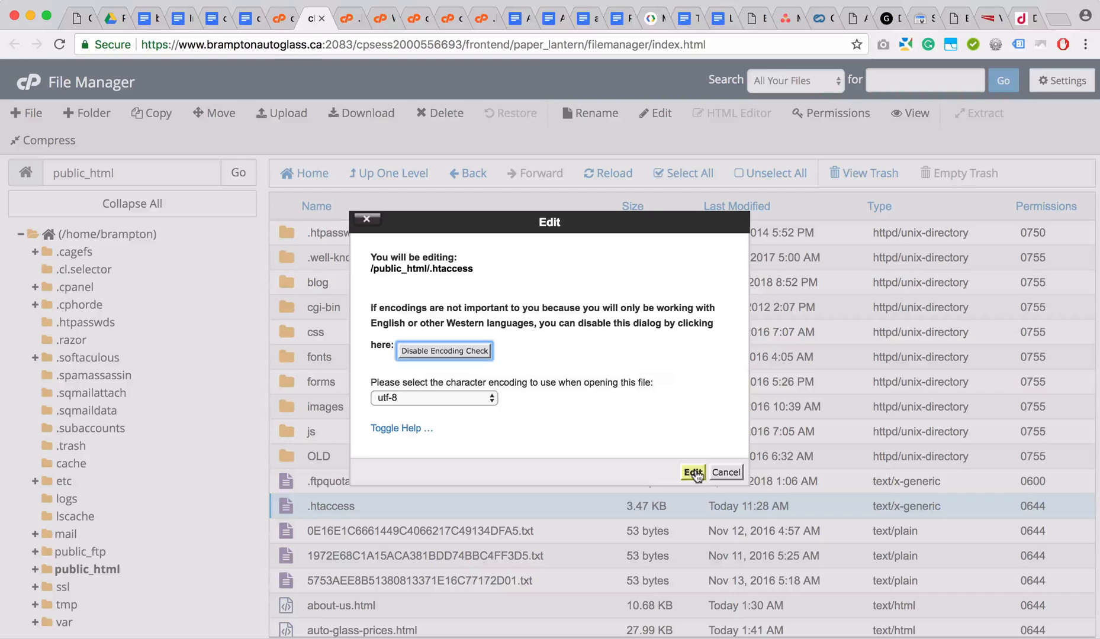
left_click(691, 471)
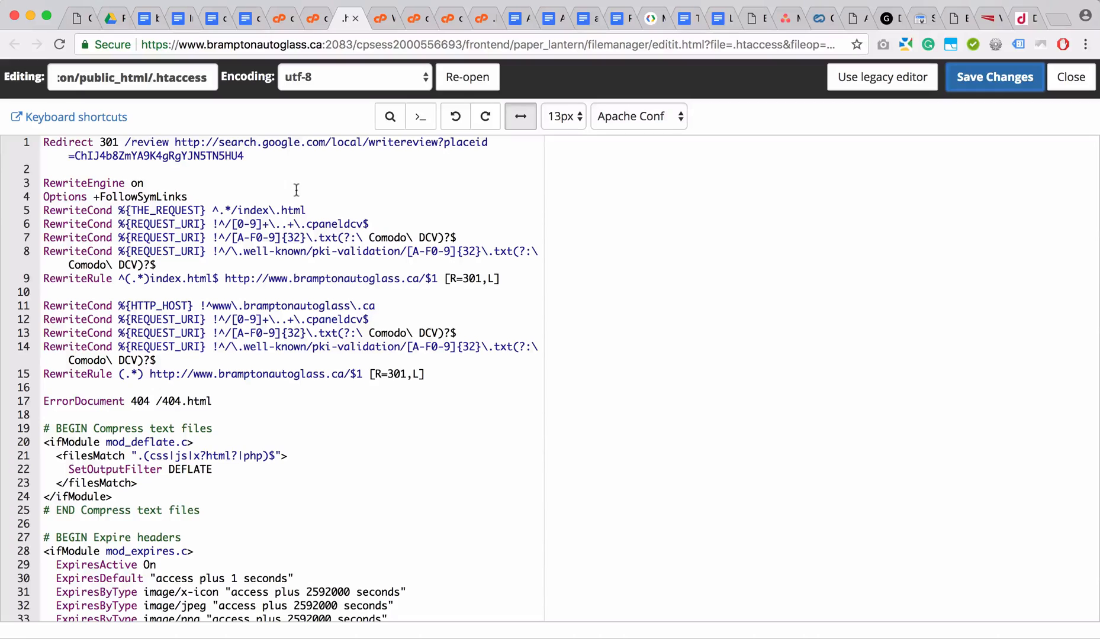
mouse_move(482, 30)
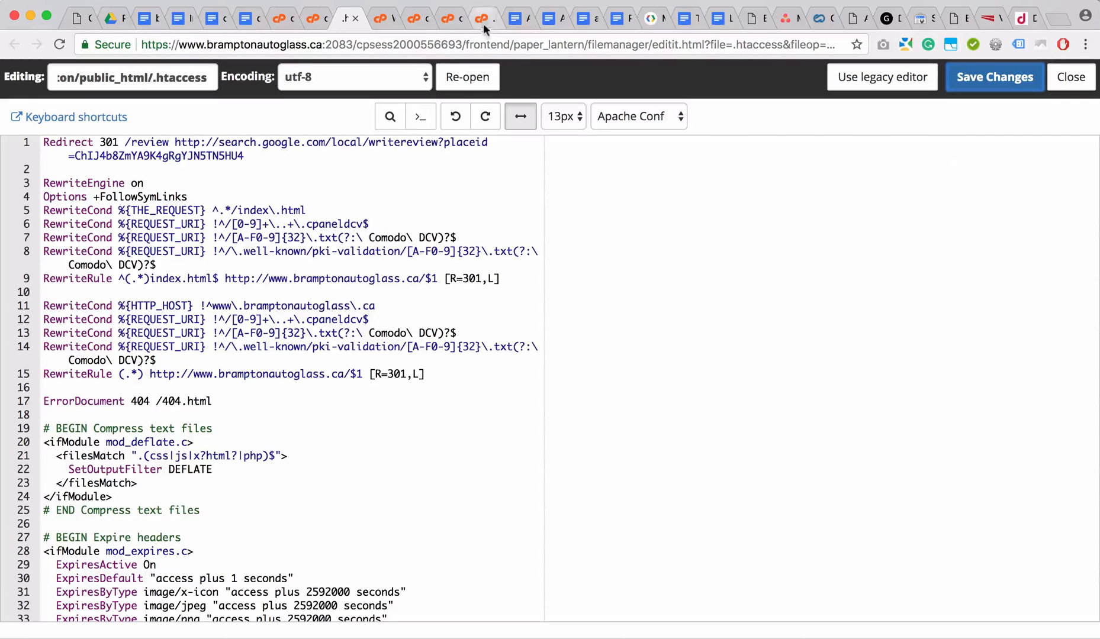
Switch to the sample .htaccess showing HTTP-to-HTTPS rewrite rules
left_click(482, 17)
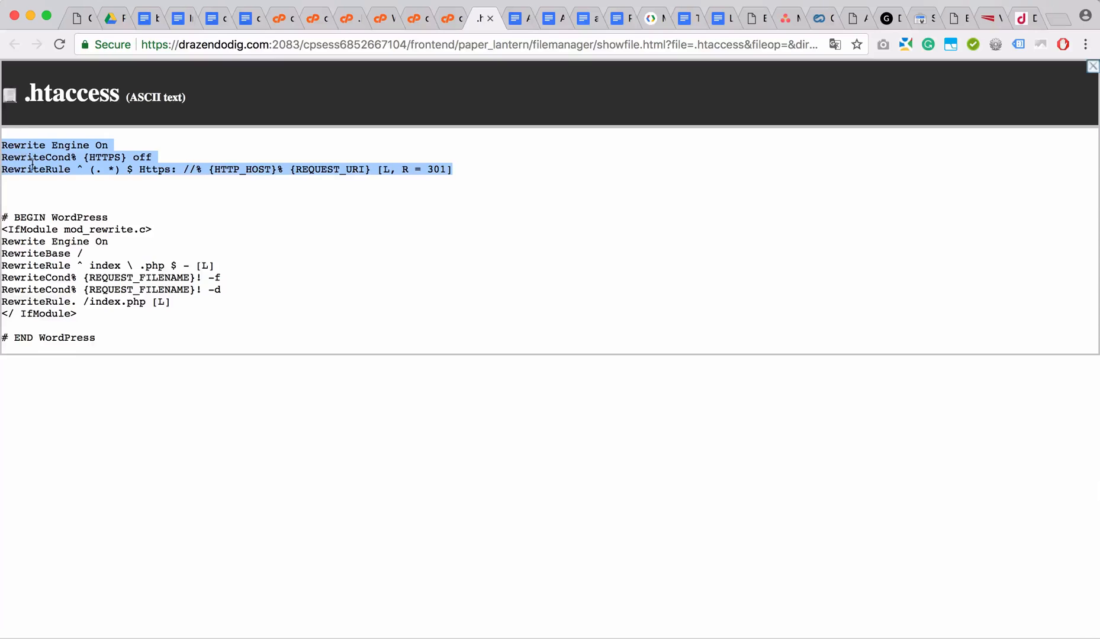
mouse_move(236, 77)
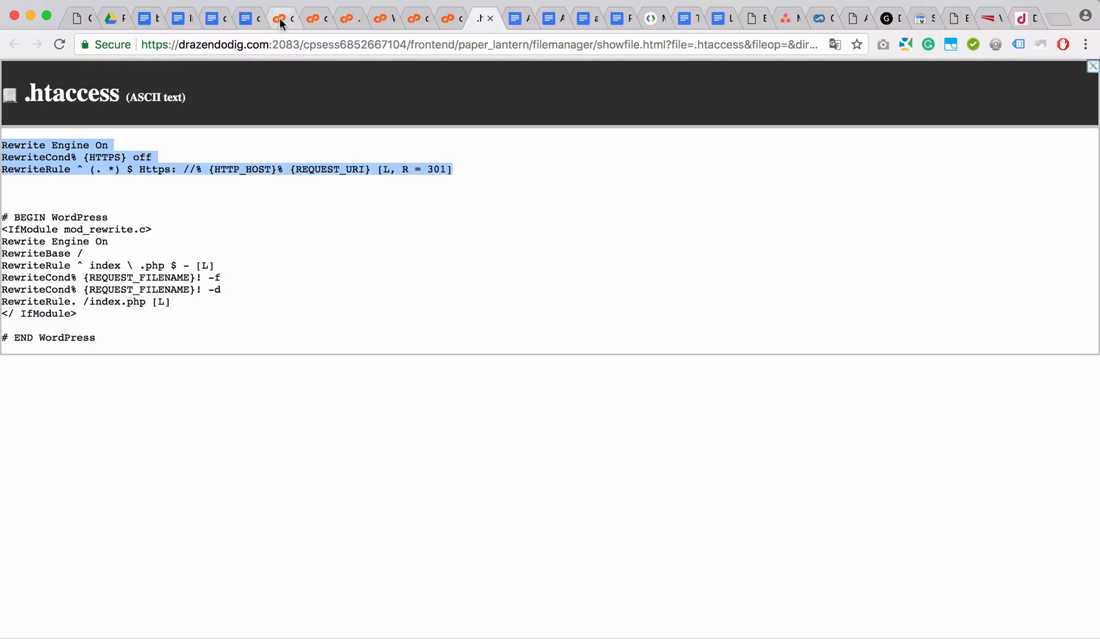
mouse_move(315, 21)
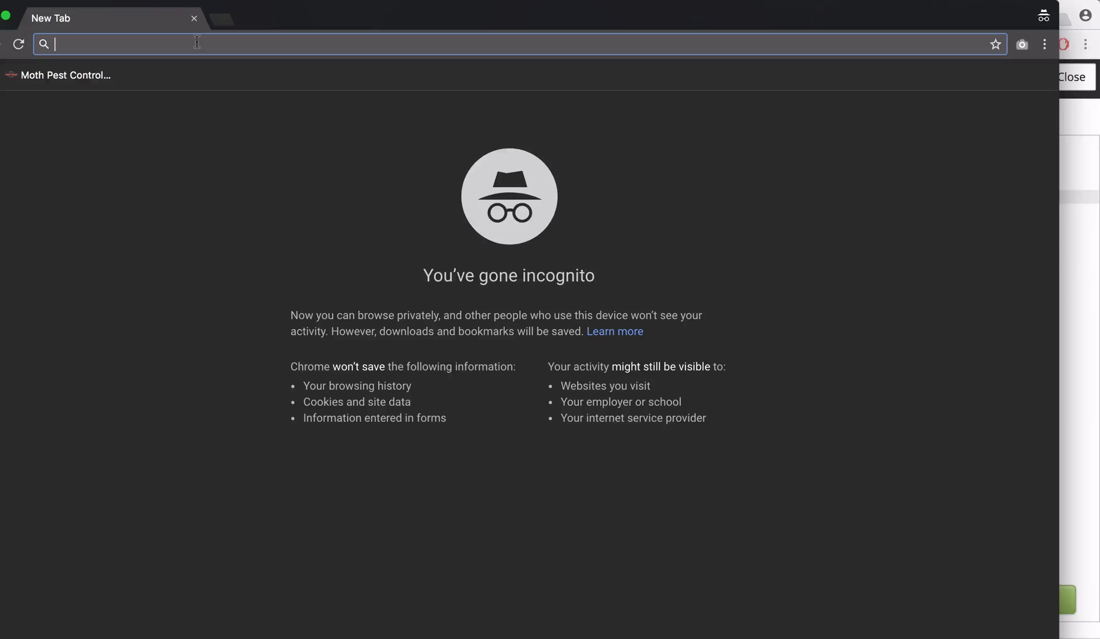
Load bramptonautoglass.ca in the incognito window, confirming it shows Not Secure
type("bramptonautoglass.ca")
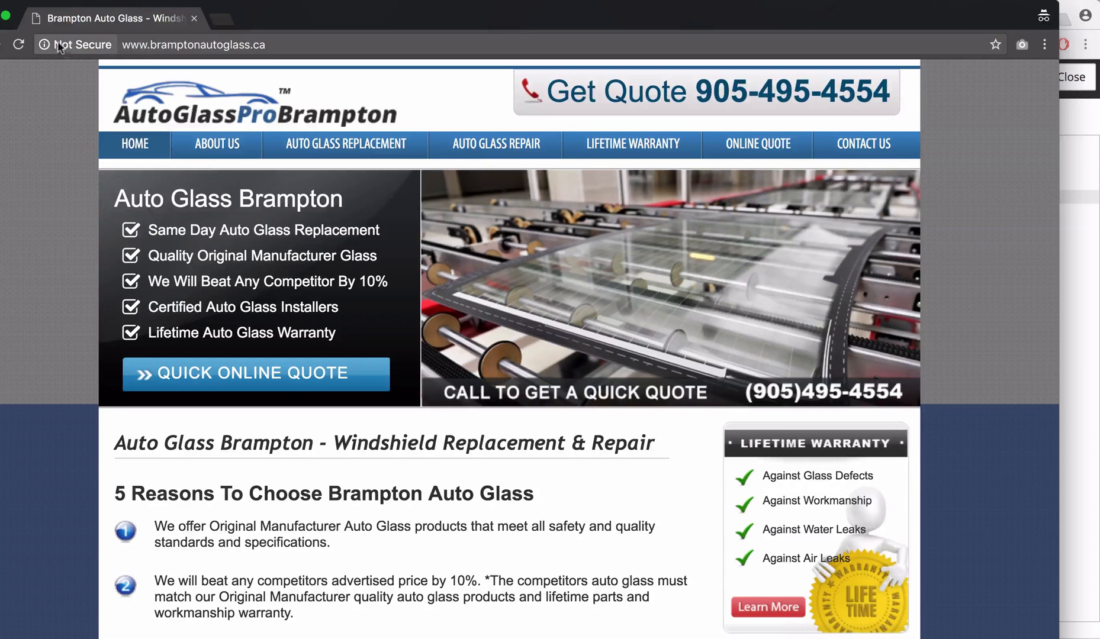
mouse_move(44, 45)
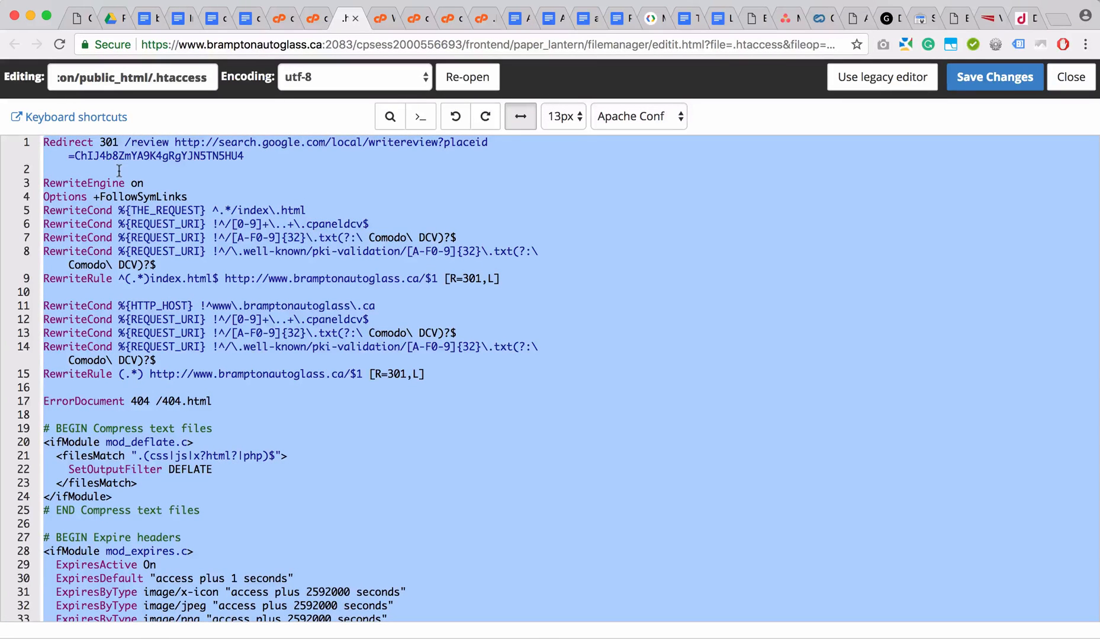
mouse_move(253, 543)
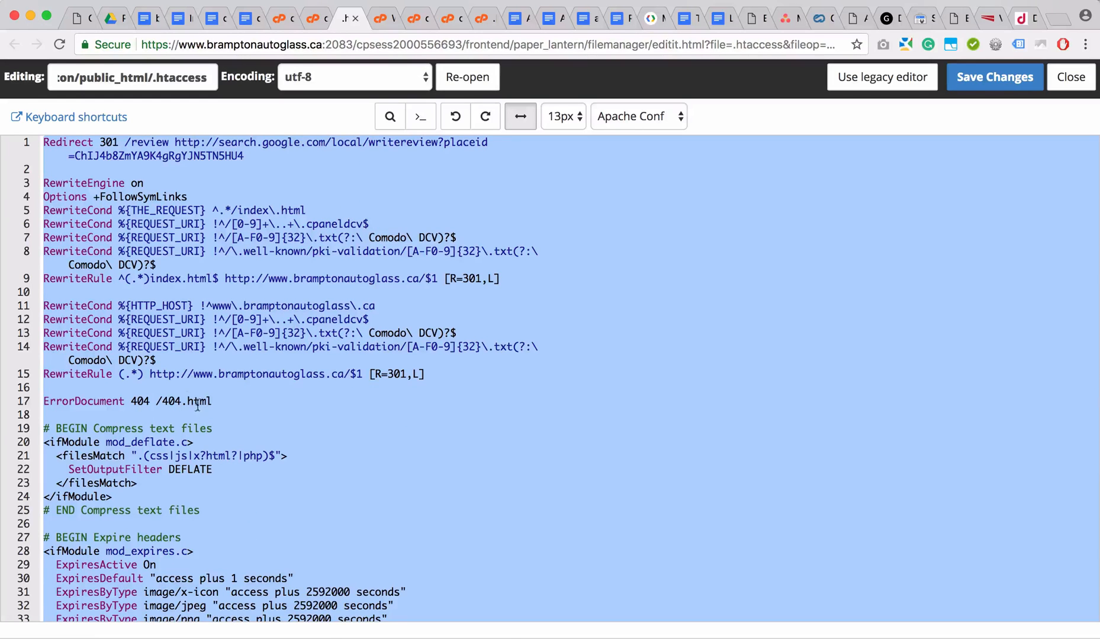
Select the .htaccess rules from the RewriteEngine line through the second RewriteRule
left_click(175, 347)
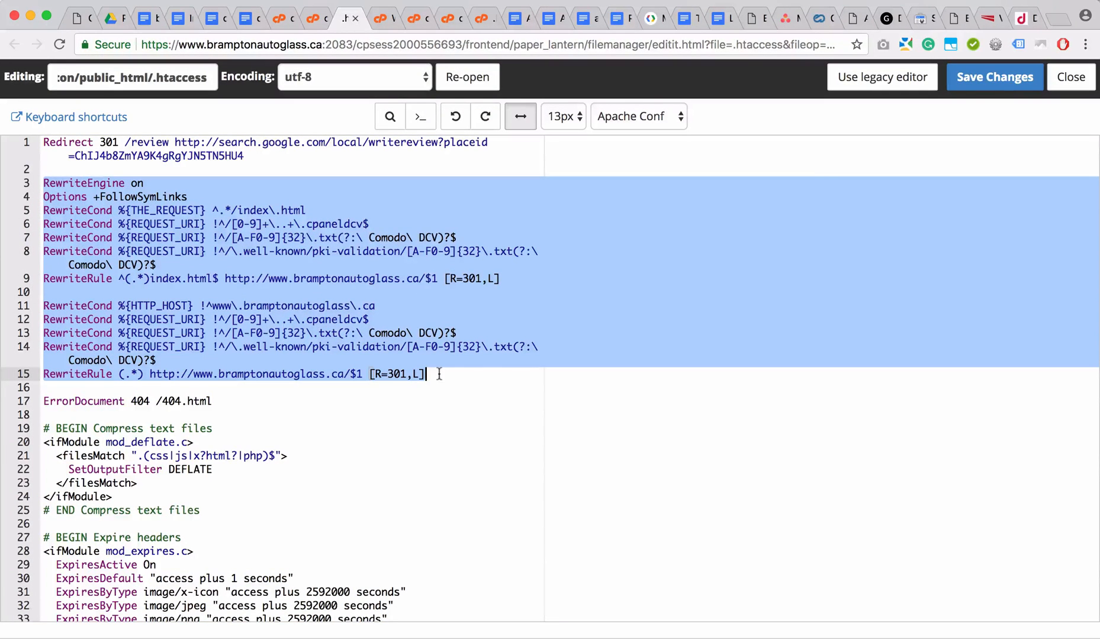
left_click(435, 374)
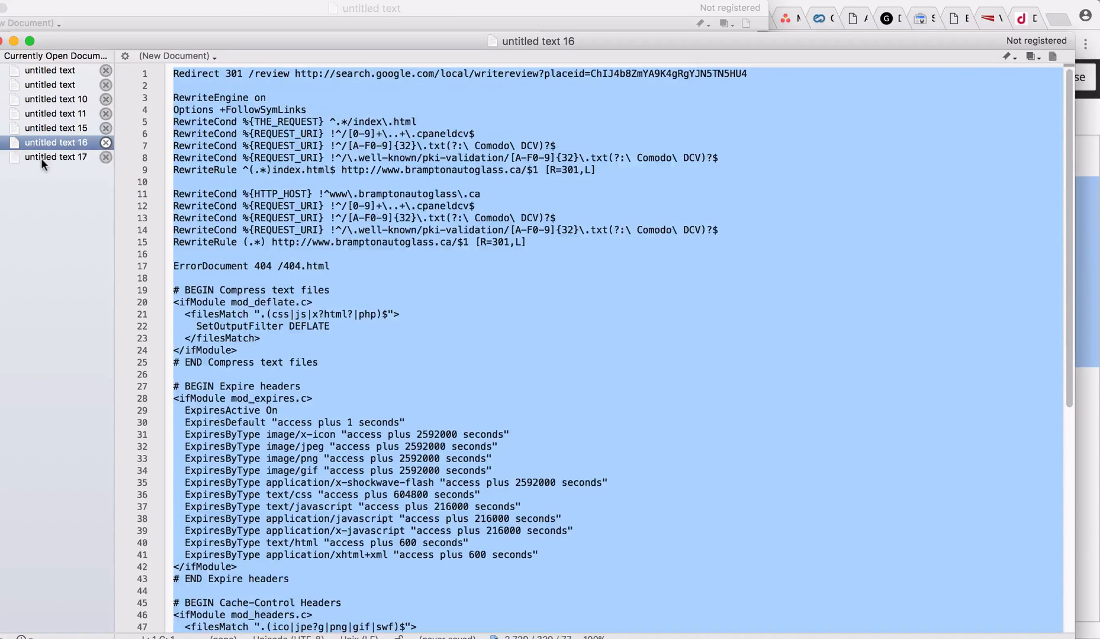
Keep the .htaccess backup copy in a TextWrangler document and open a blank incognito Chrome window
left_click(56, 156)
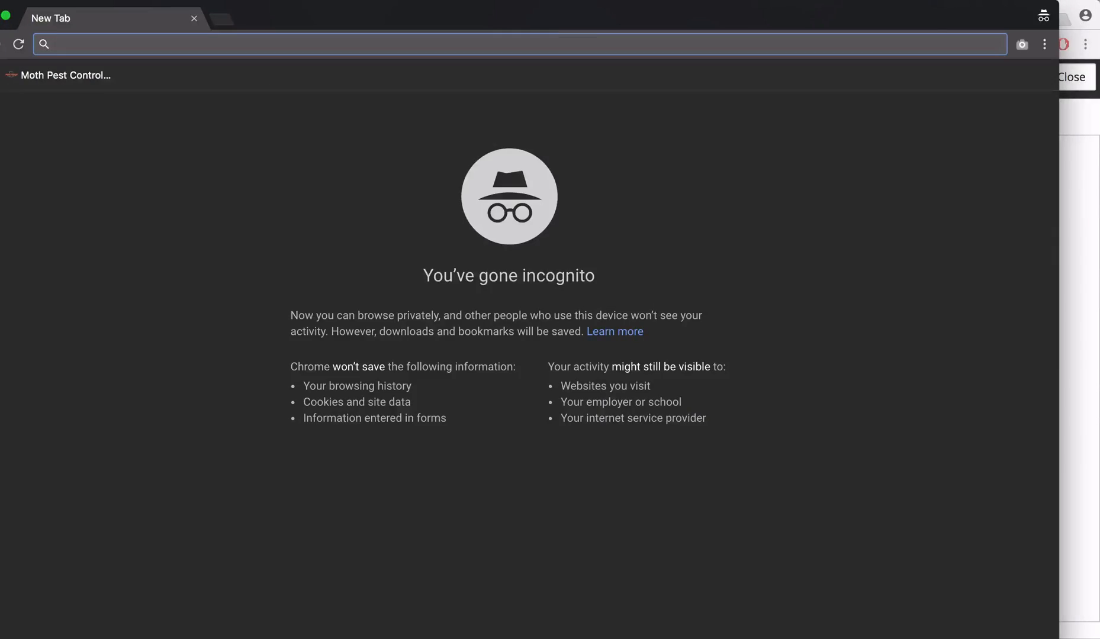
type("bramptonautoglass.ca")
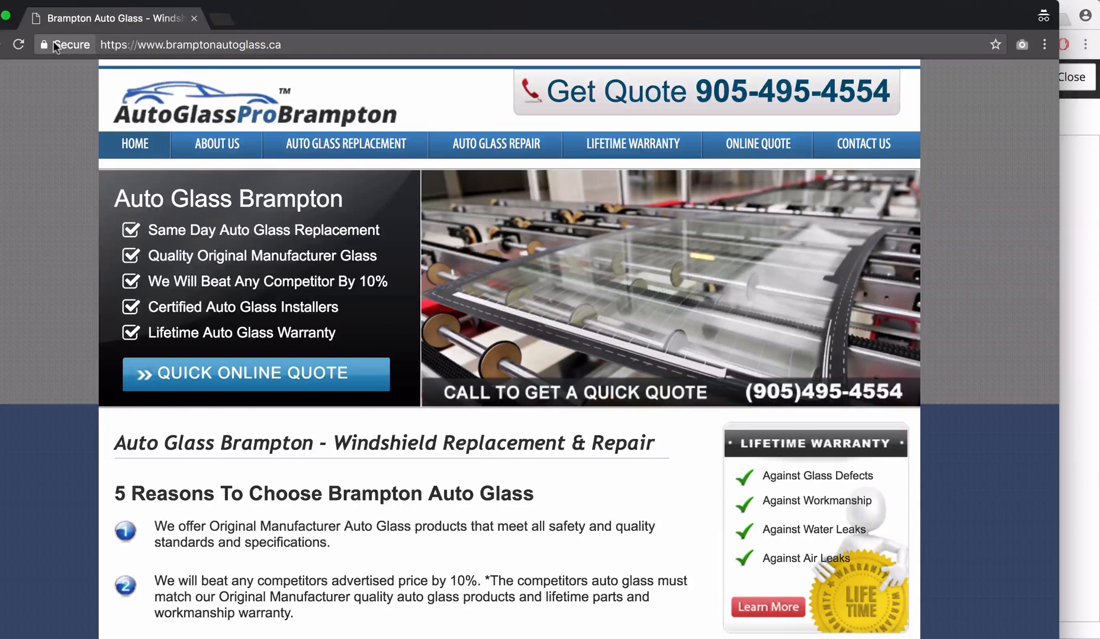
left_click(190, 45)
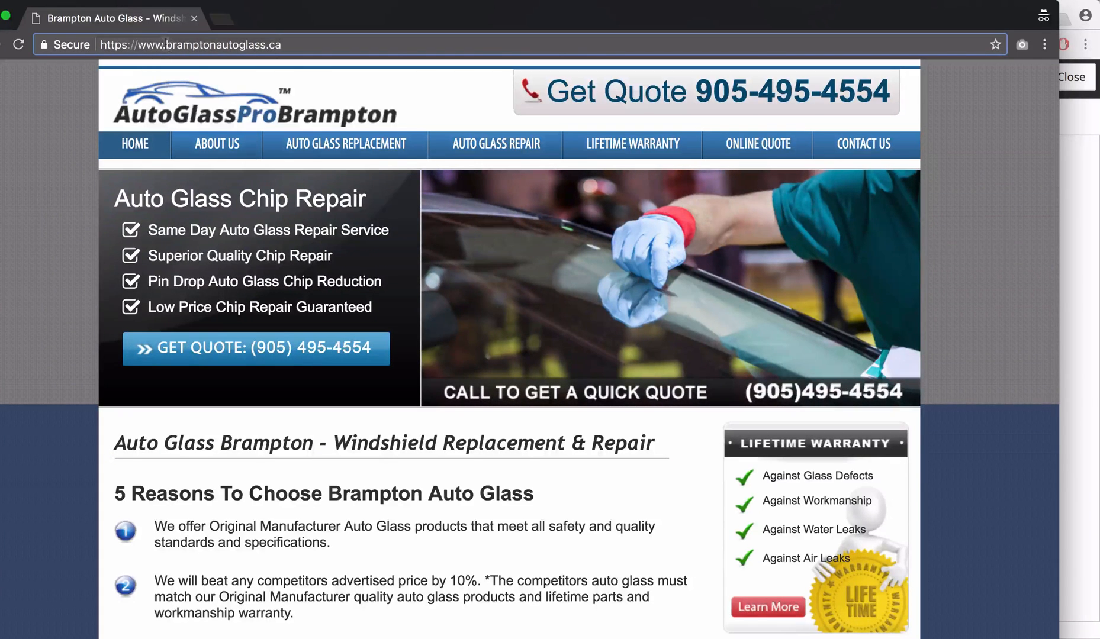
left_click(189, 45)
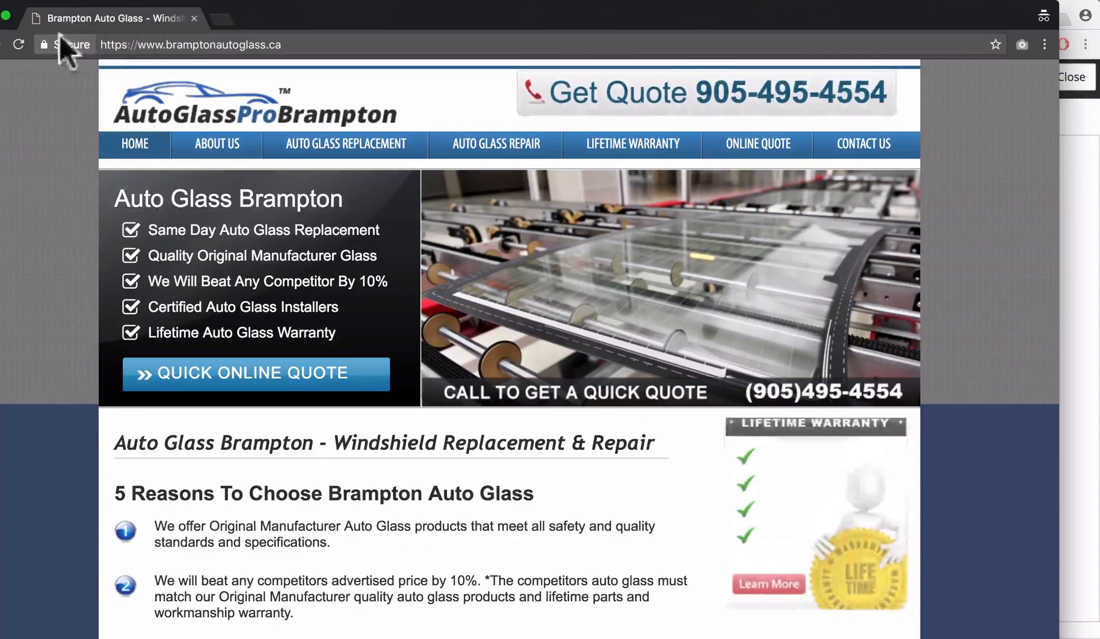
left_click(191, 44)
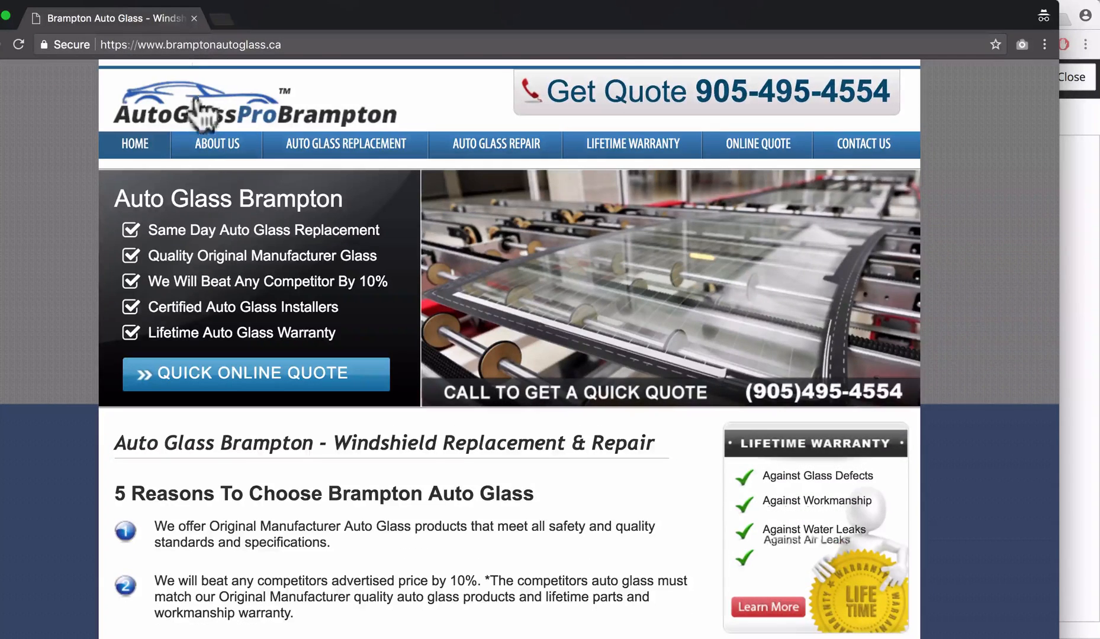
Open the About Us page and reload it to verify it stays Secure over HTTPS
left_click(216, 144)
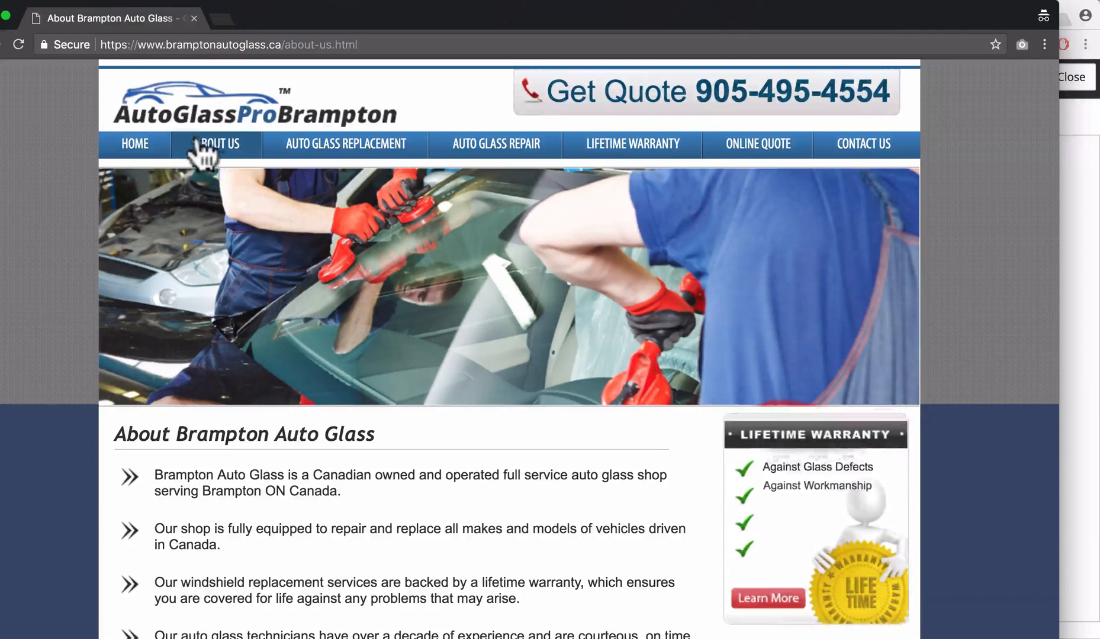
left_click(229, 45)
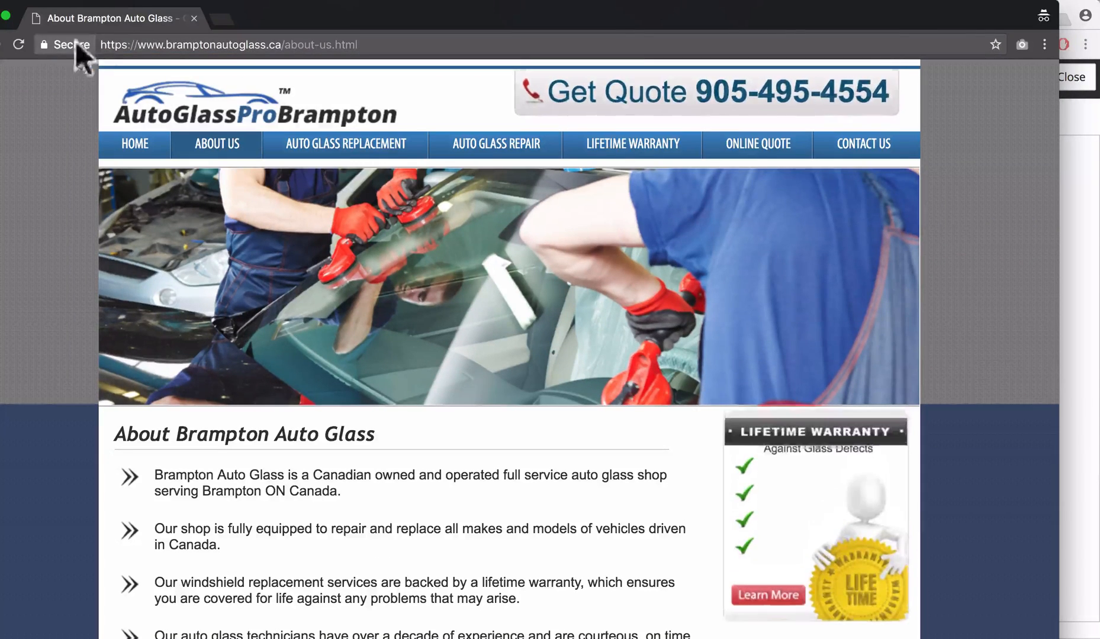
left_click(18, 45)
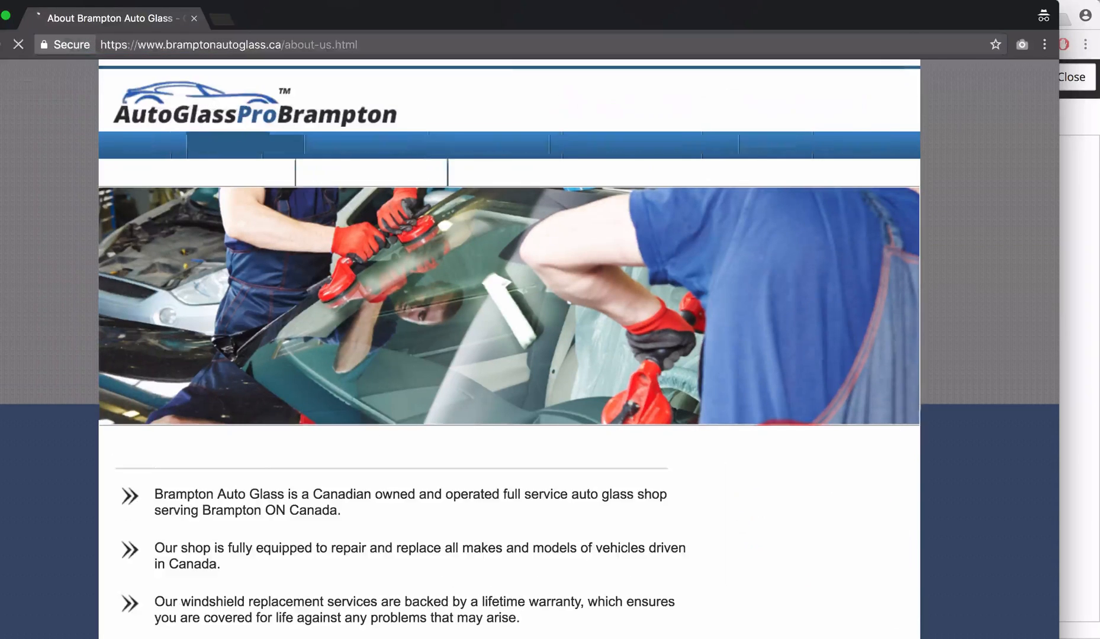